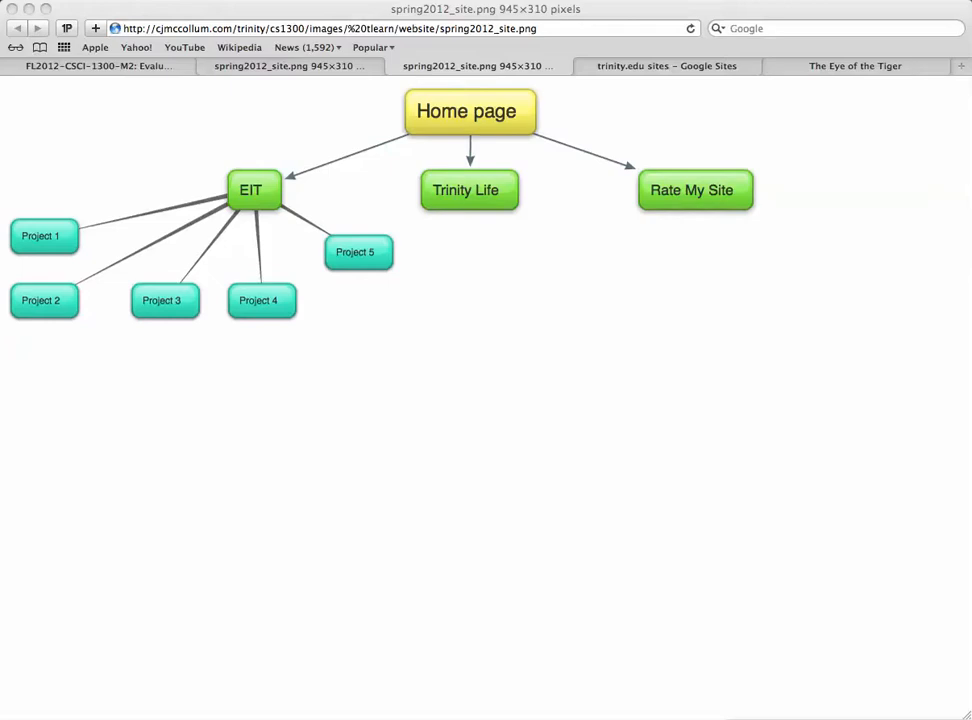
pyautogui.moveTo(512, 118)
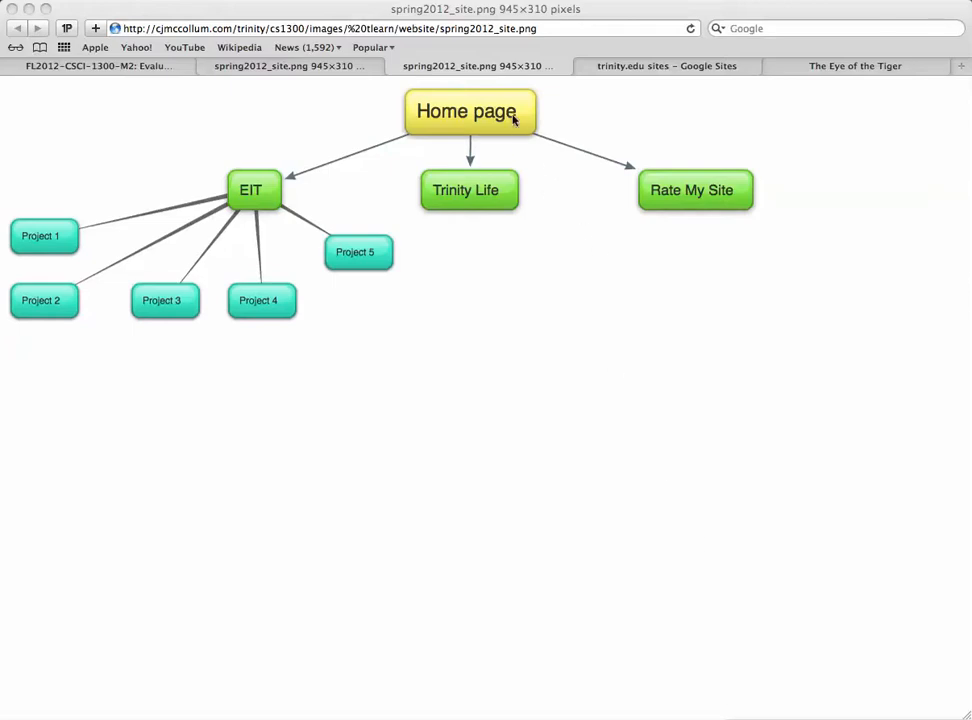
pyautogui.moveTo(268, 197)
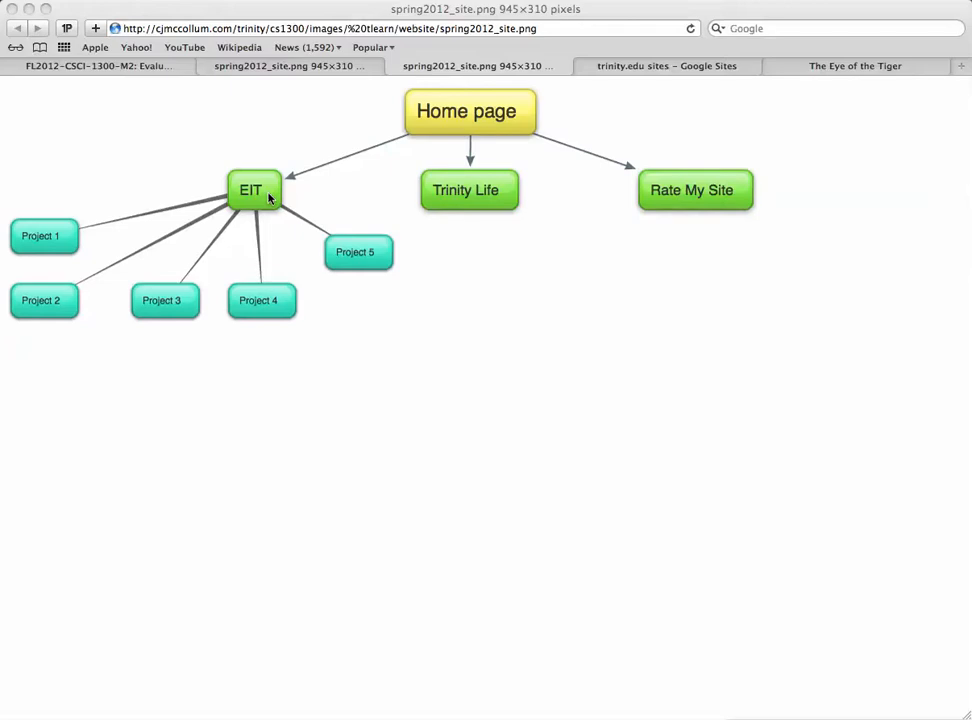
pyautogui.moveTo(469, 199)
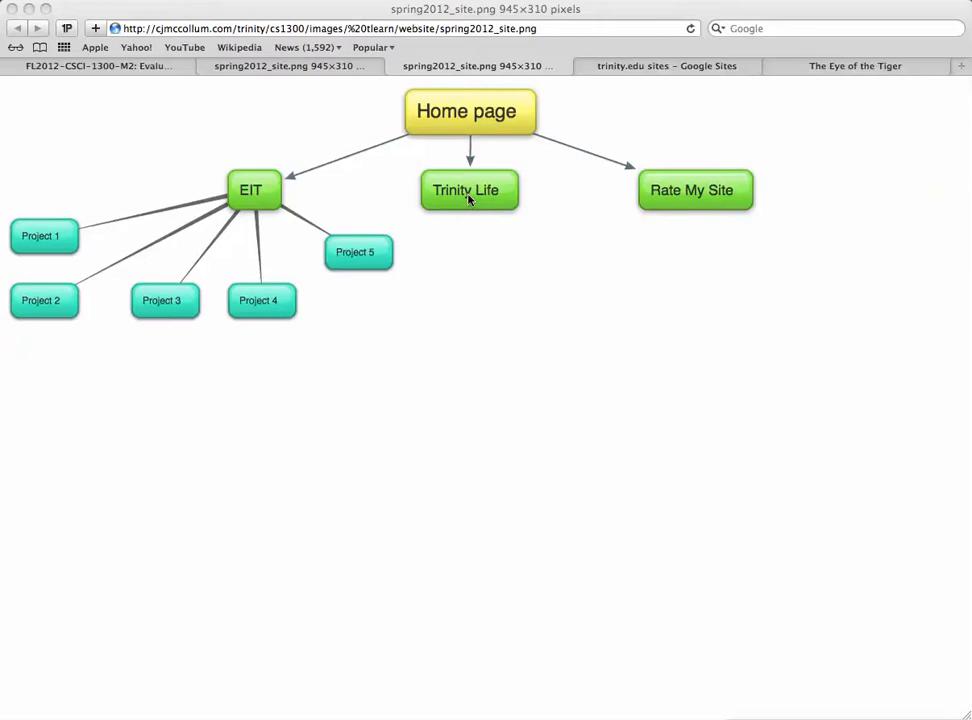
pyautogui.moveTo(674, 203)
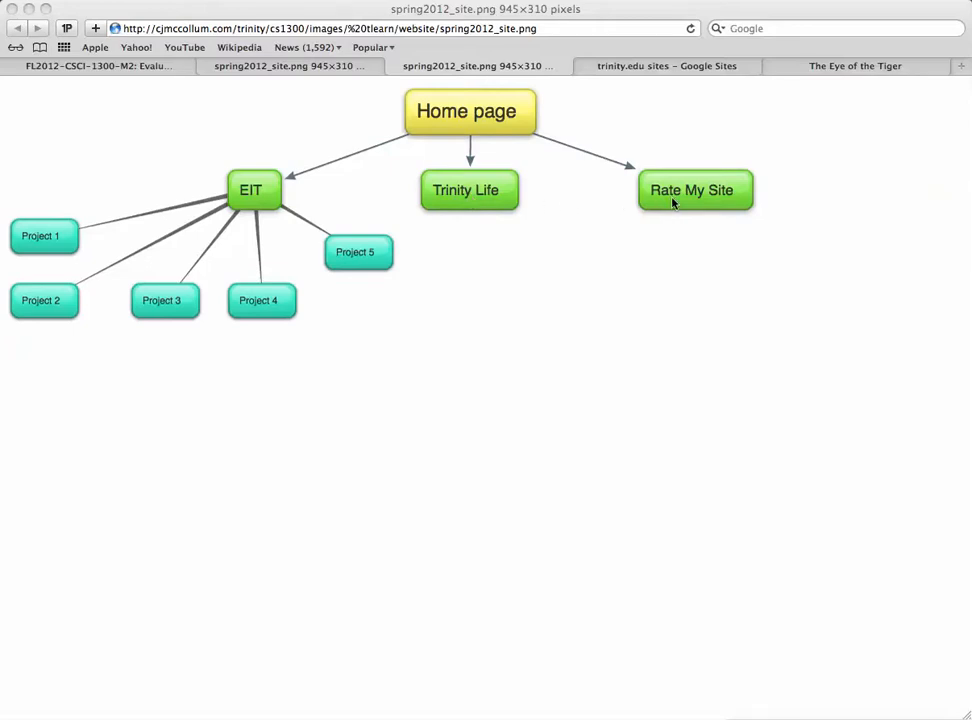
pyautogui.moveTo(680, 203)
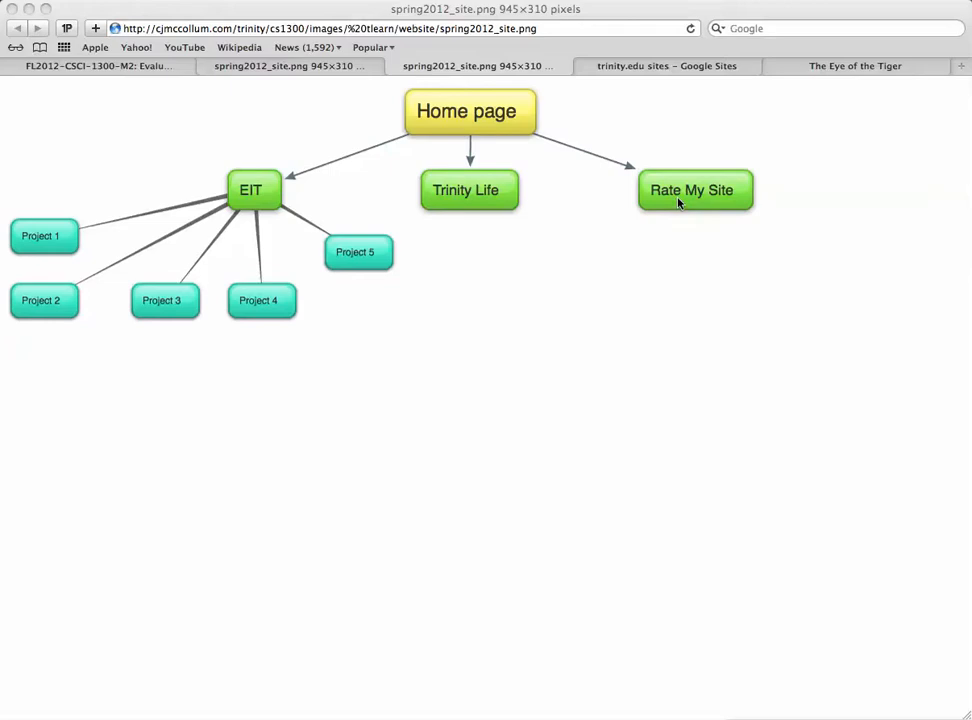
pyautogui.moveTo(677, 185)
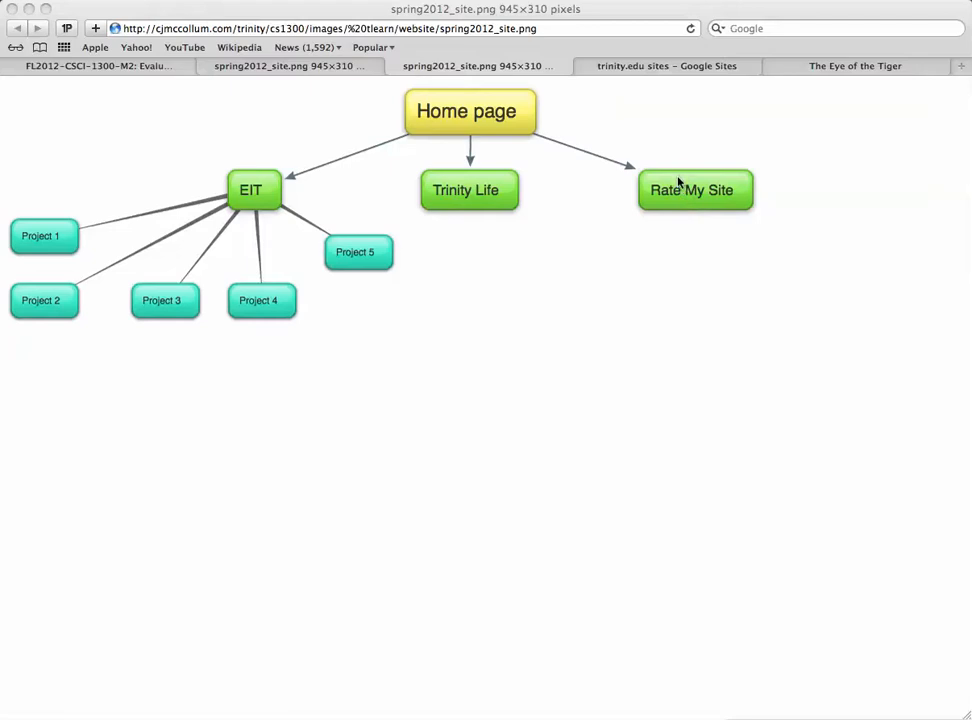
pyautogui.moveTo(648, 200)
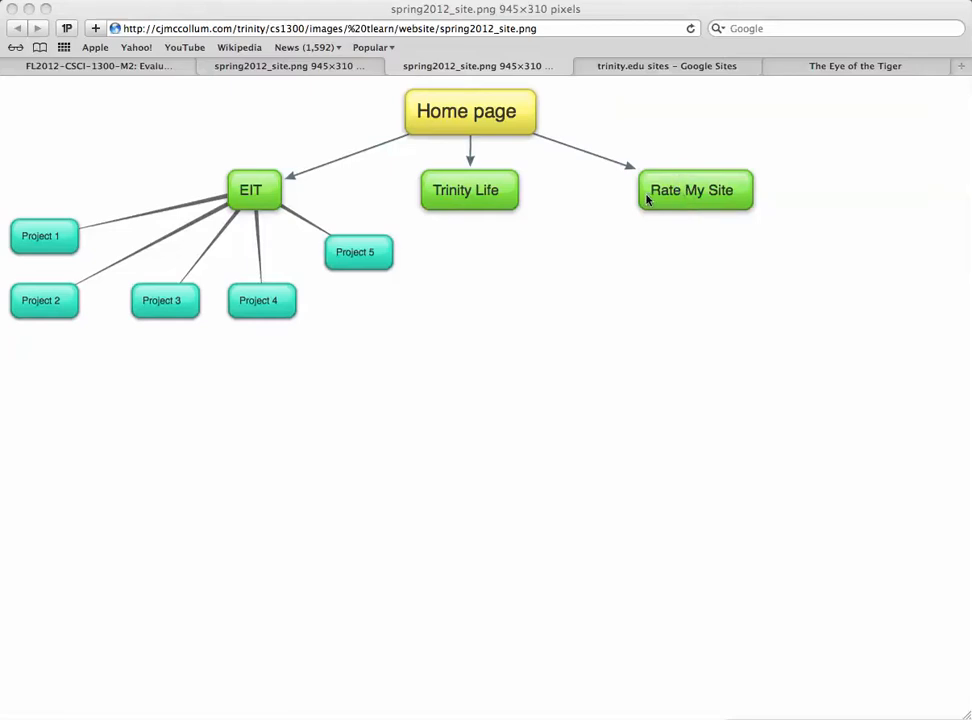
pyautogui.moveTo(502, 211)
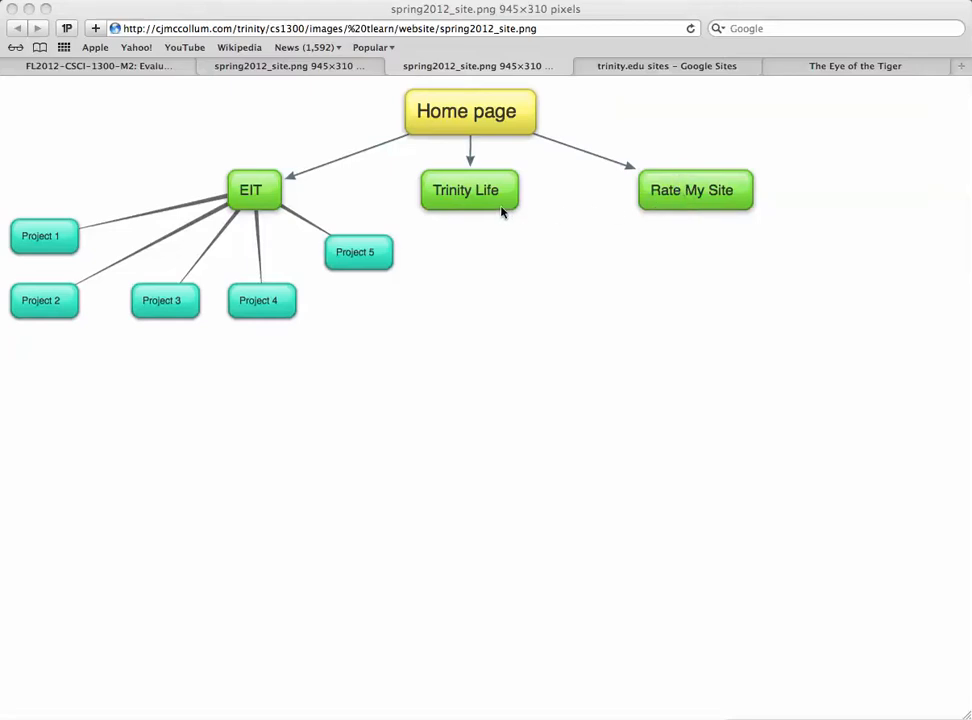
pyautogui.moveTo(622, 89)
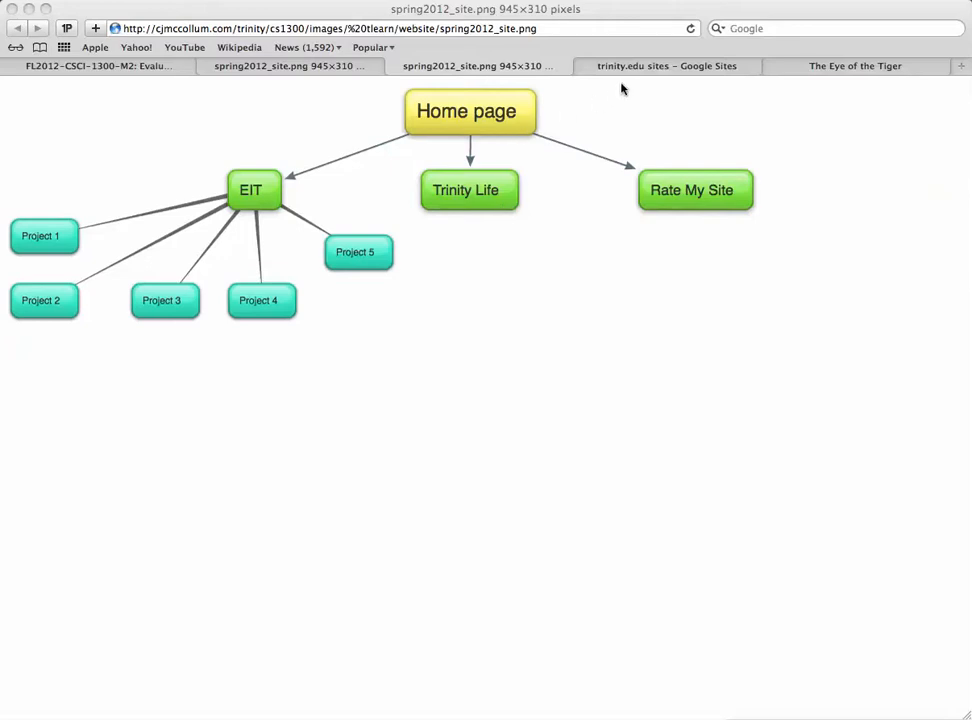
# - Open The Eye of the Tiger site from the My Sites list
pyautogui.click(666, 66)
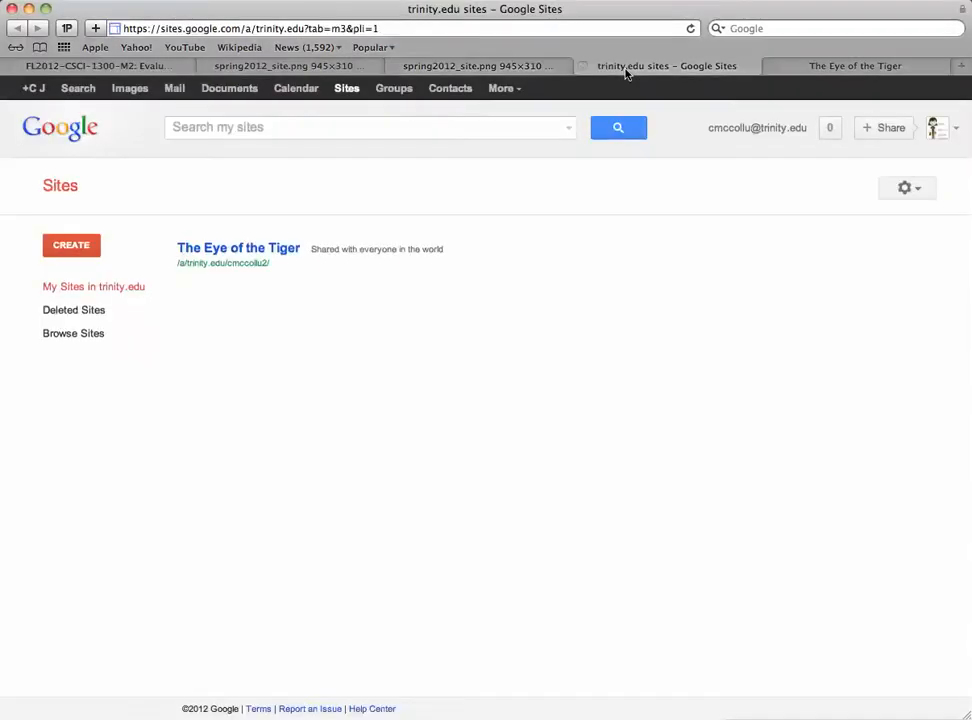
pyautogui.click(238, 247)
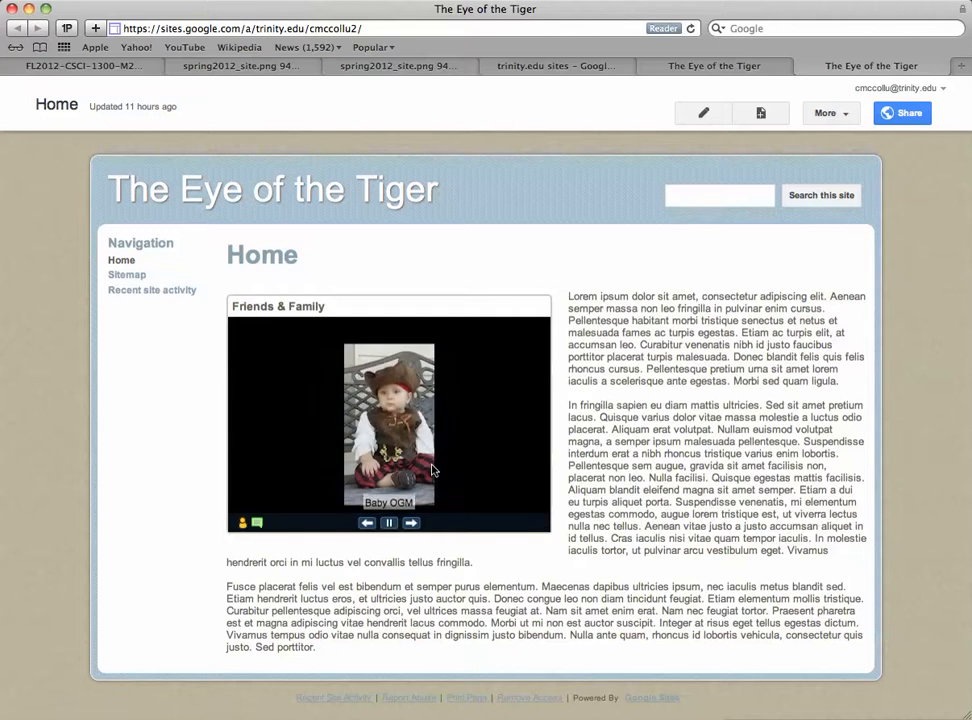
pyautogui.moveTo(448, 467)
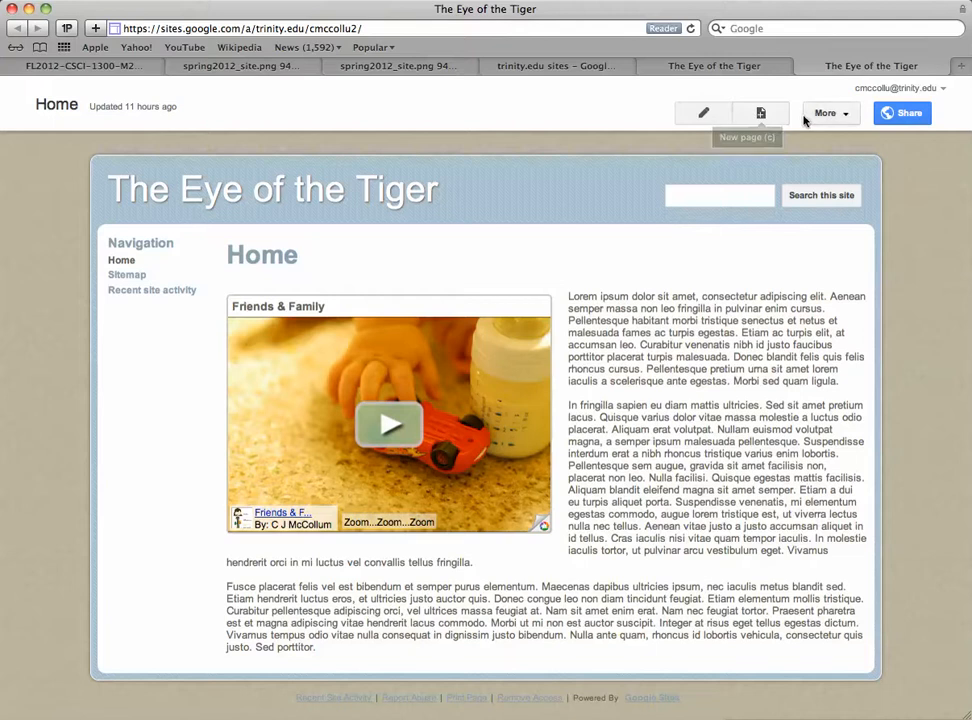
# - Create a page named EIT, placed under Home, and open it for editing
pyautogui.click(824, 112)
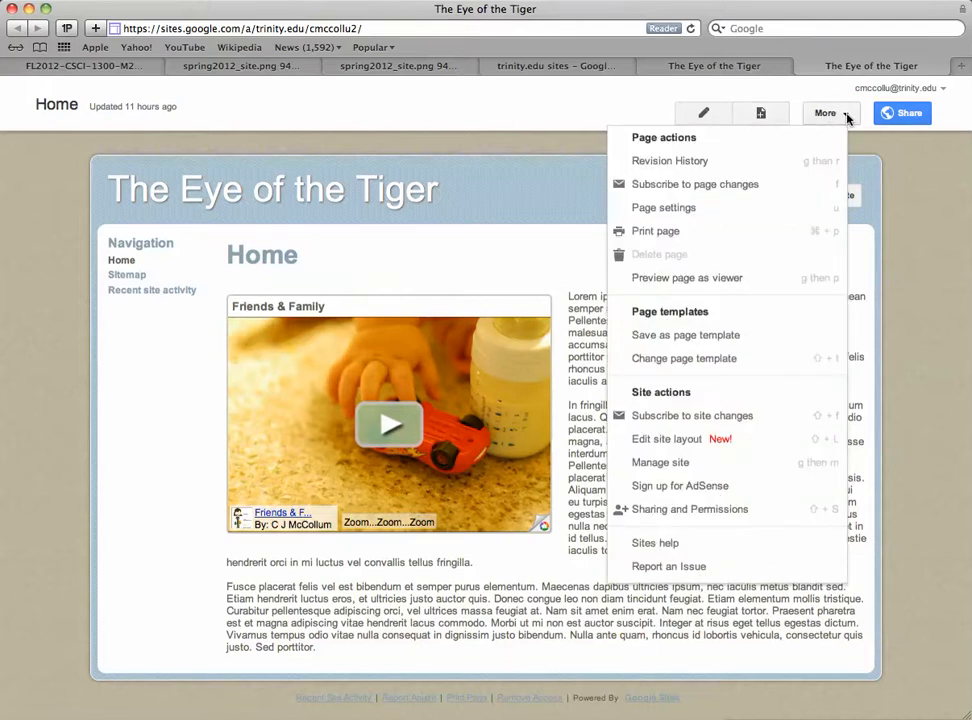
pyautogui.moveTo(759, 112)
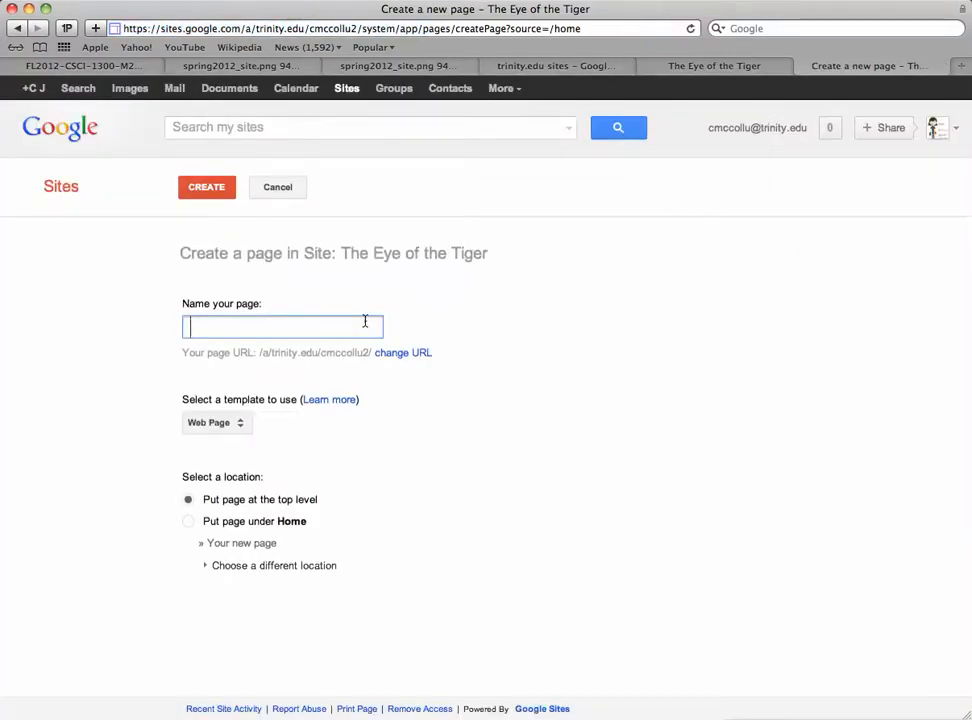
pyautogui.write('EIT')
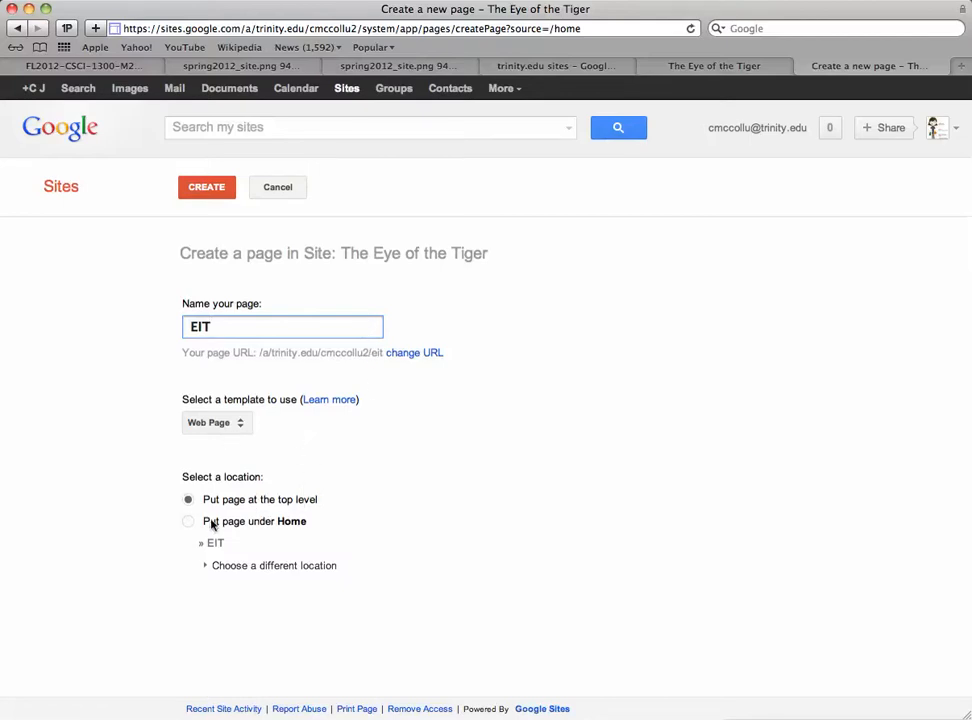
pyautogui.click(188, 522)
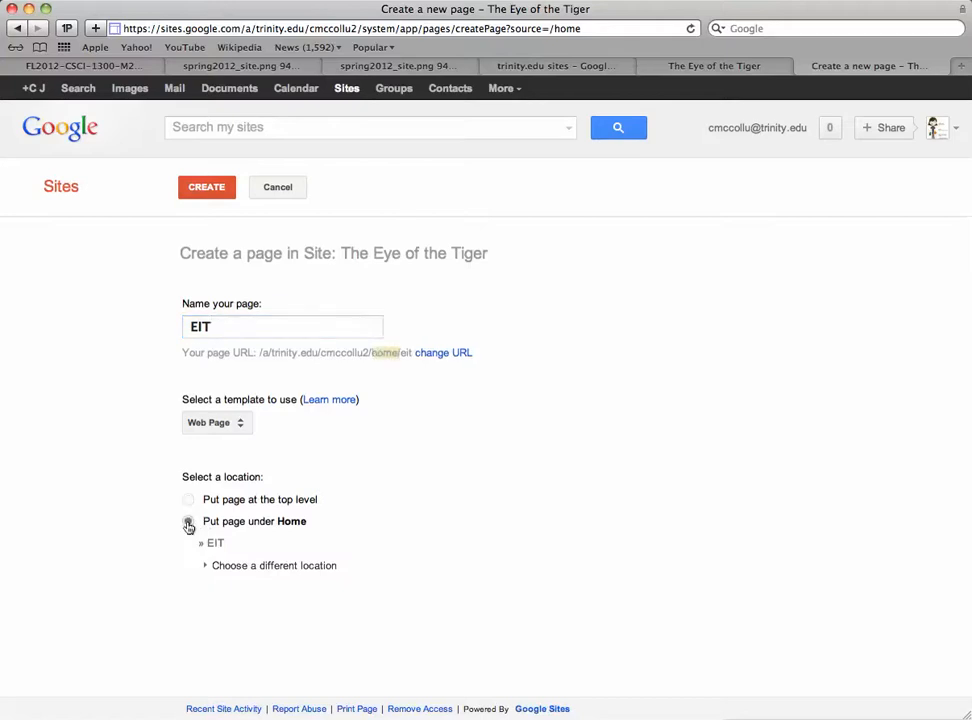
pyautogui.click(188, 521)
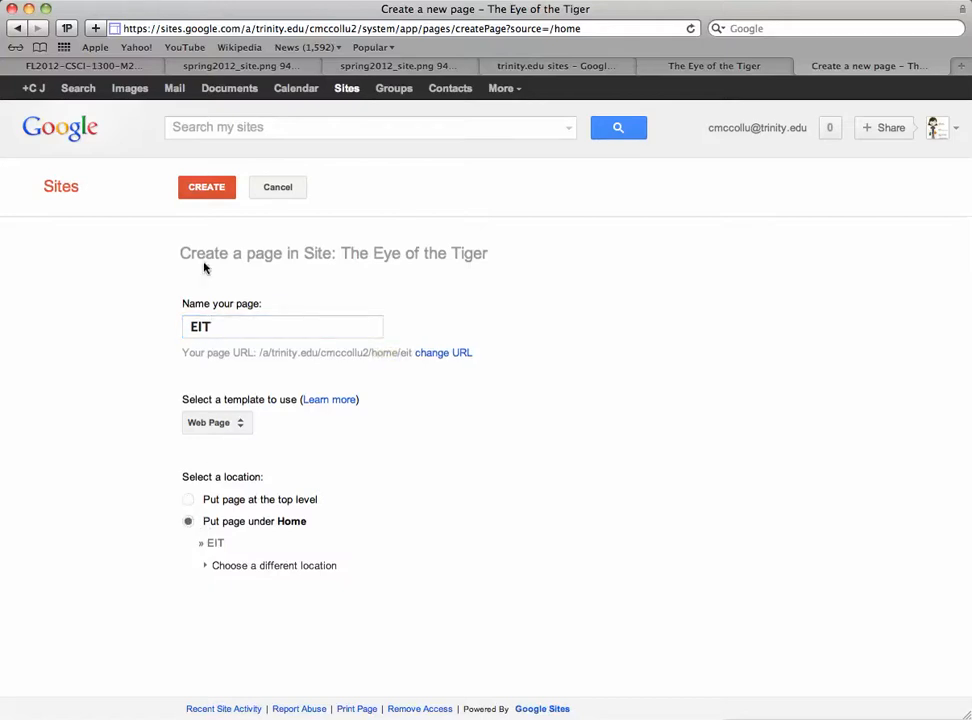
pyautogui.click(207, 187)
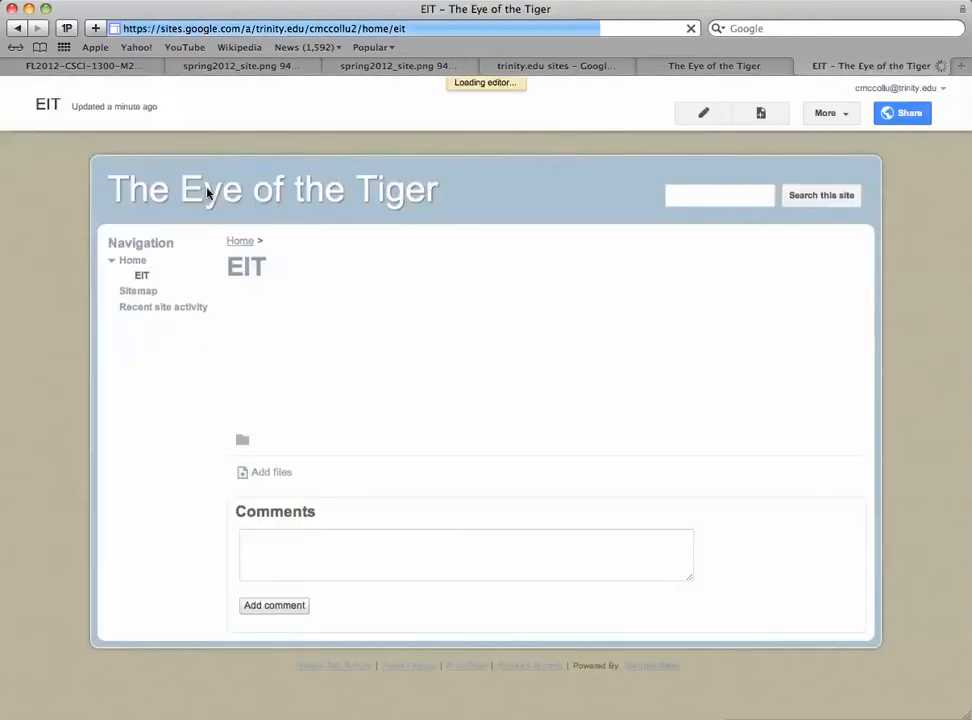
pyautogui.click(703, 112)
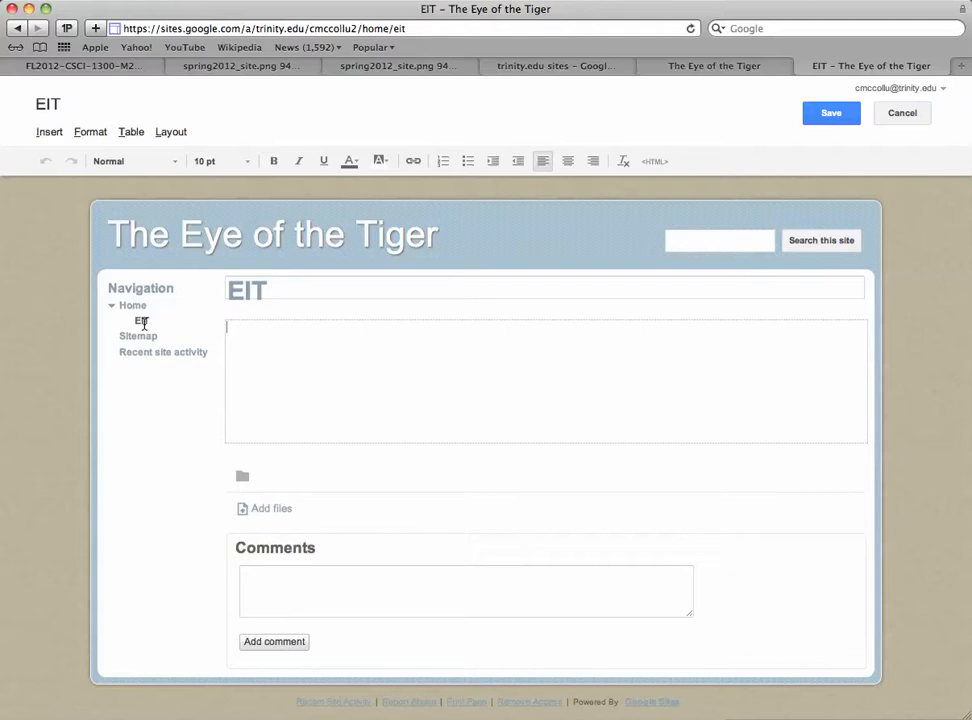
pyautogui.moveTo(743, 148)
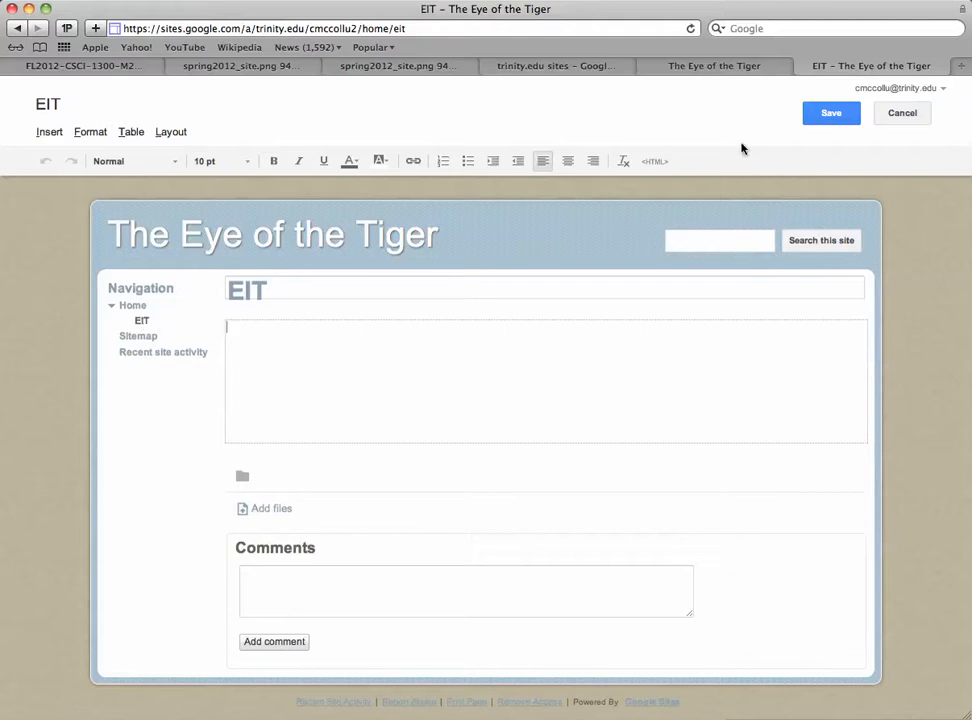
pyautogui.moveTo(831, 117)
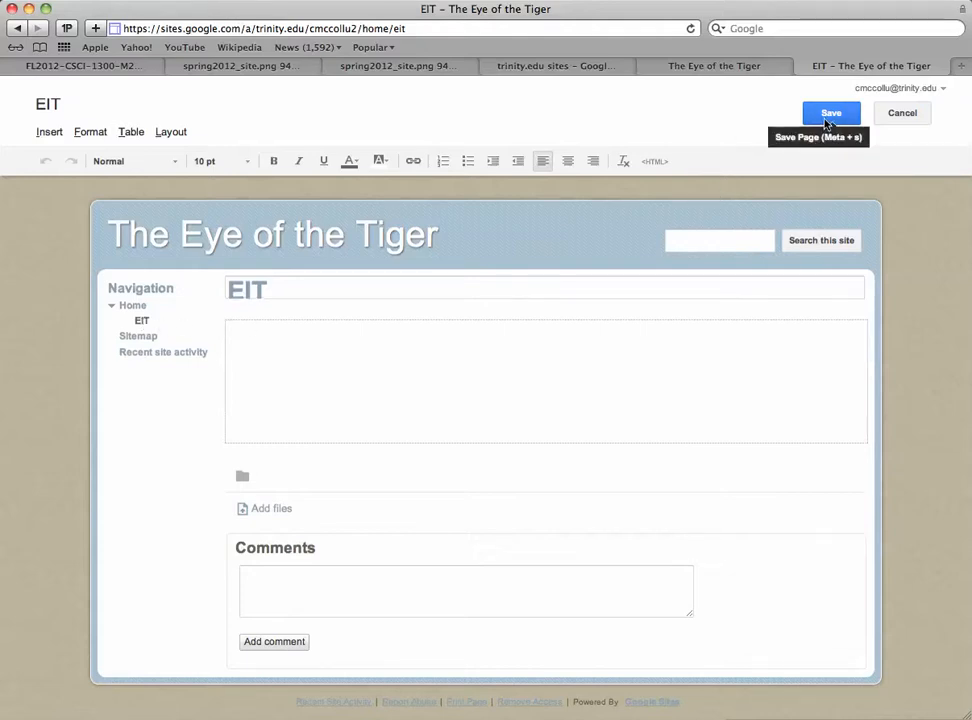
# - Save EIT, then create a Trinity Life page placed directly under Home
pyautogui.click(831, 112)
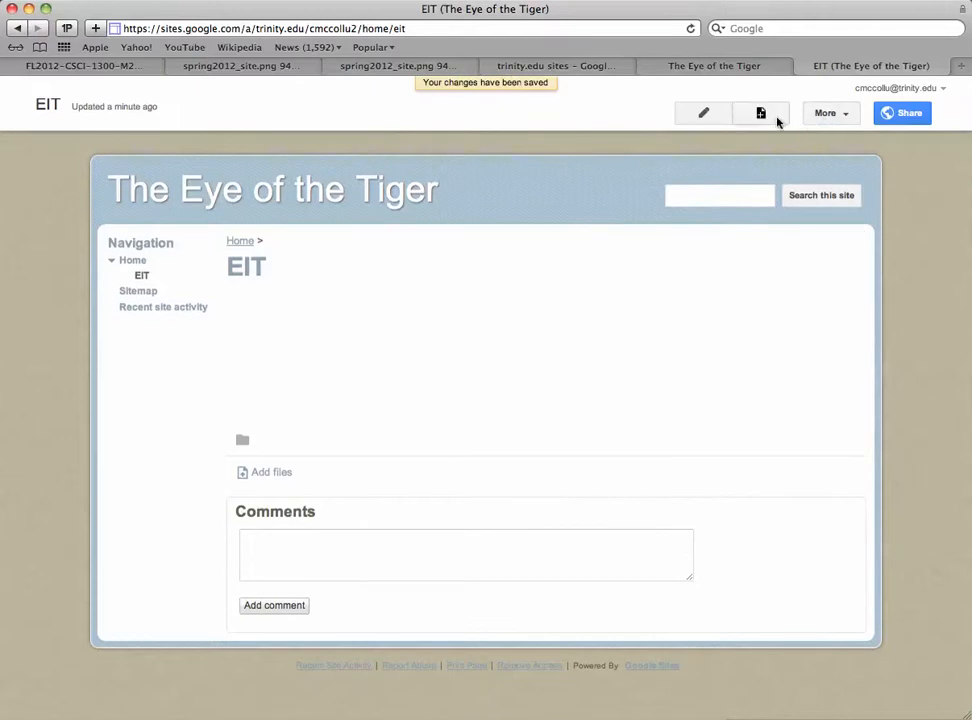
pyautogui.click(758, 113)
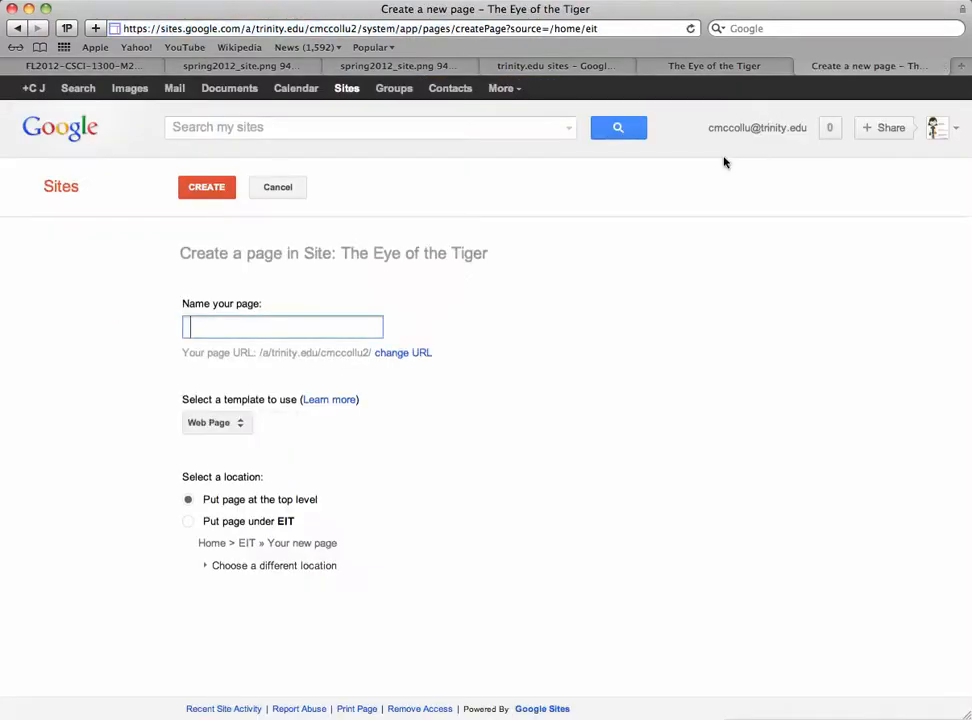
pyautogui.write('Trinity L')
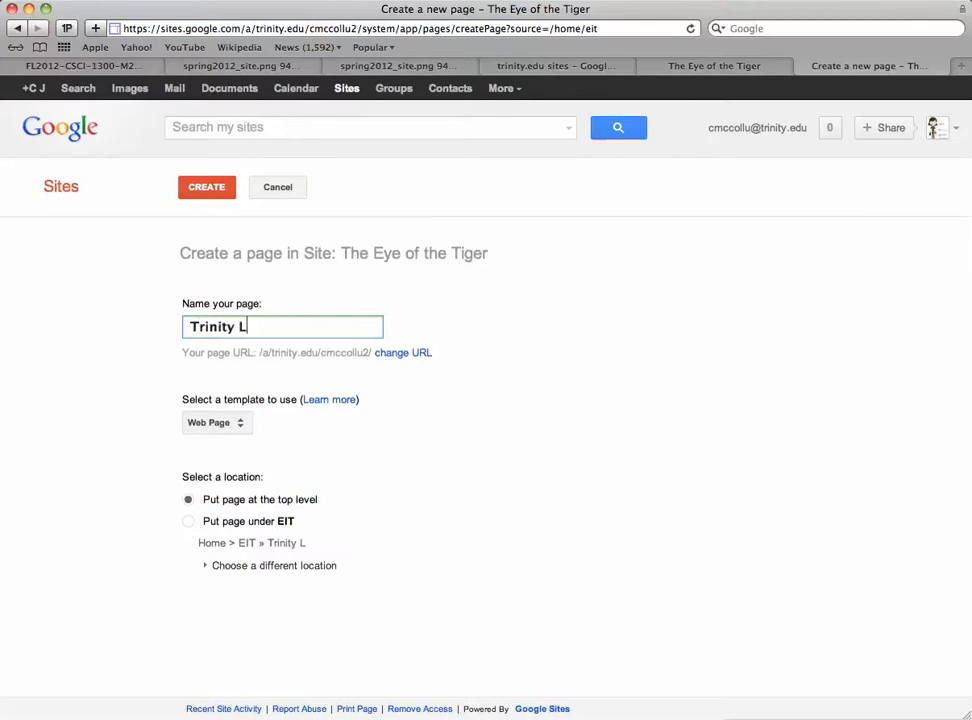
pyautogui.write('ife')
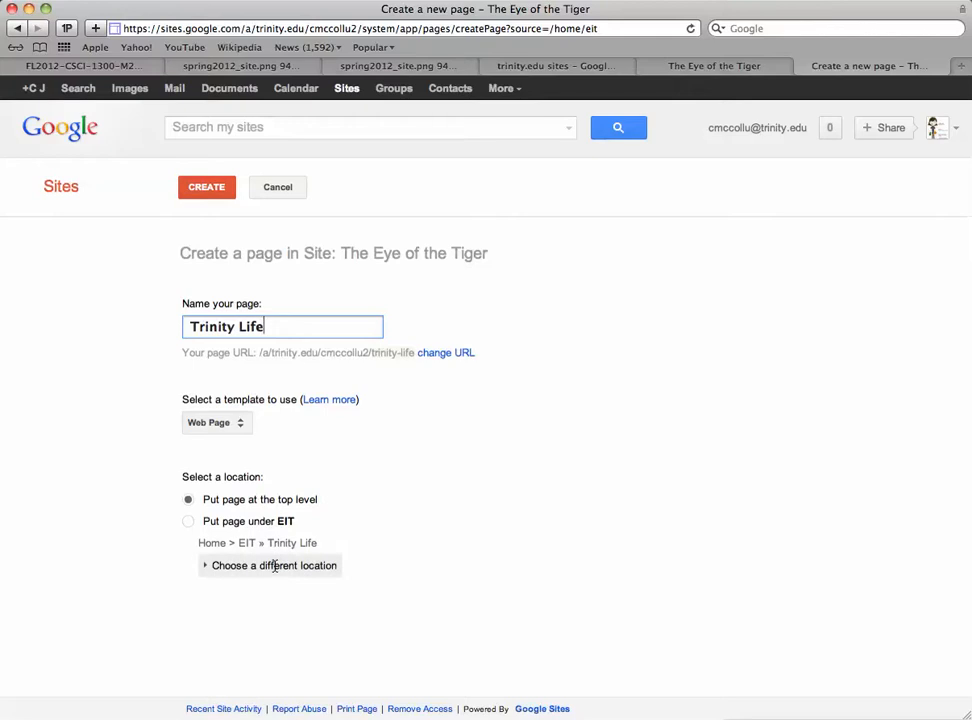
pyautogui.click(275, 565)
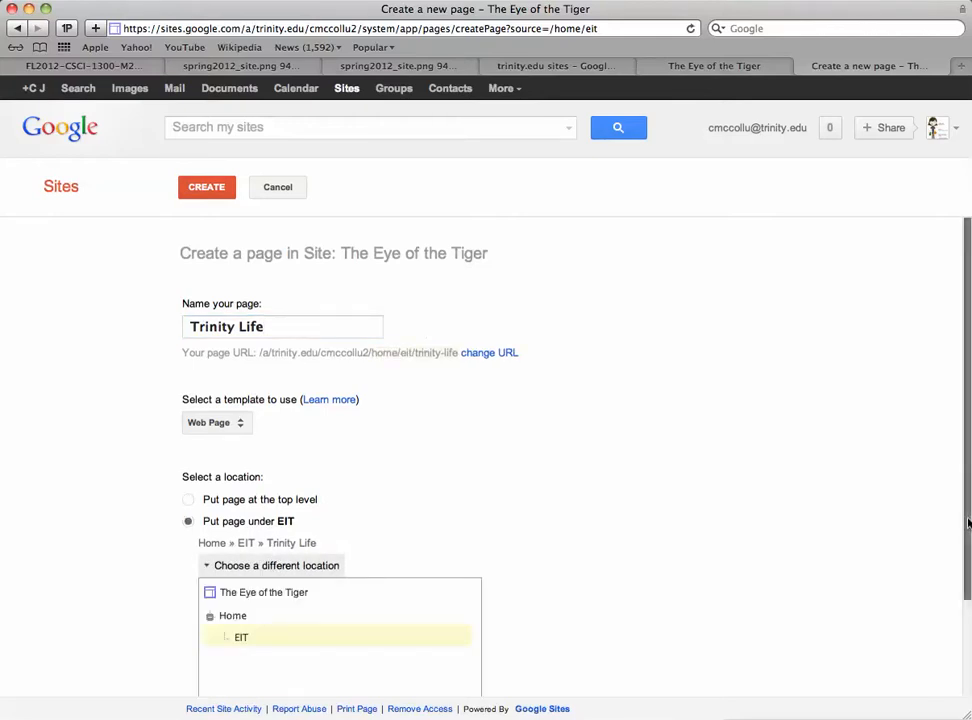
pyautogui.scroll(-3)
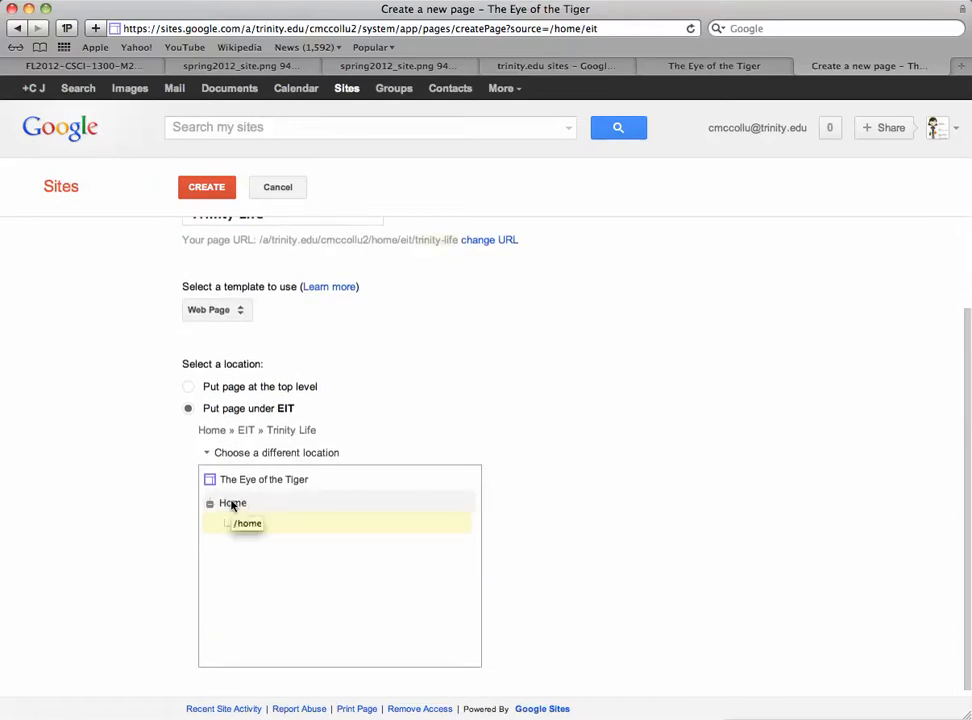
pyautogui.click(232, 504)
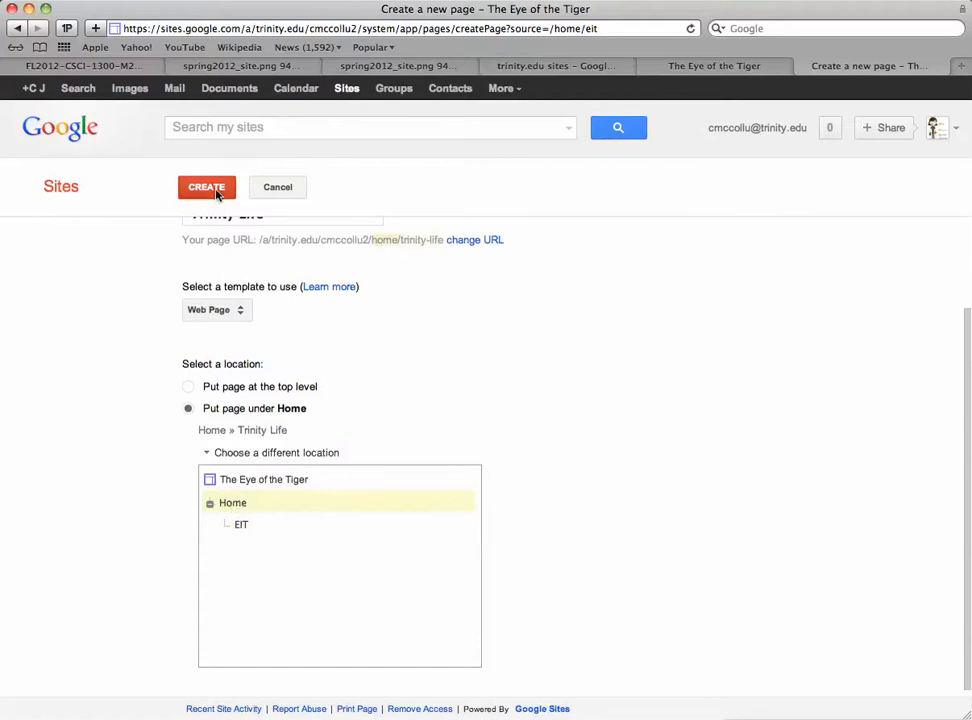
pyautogui.click(207, 187)
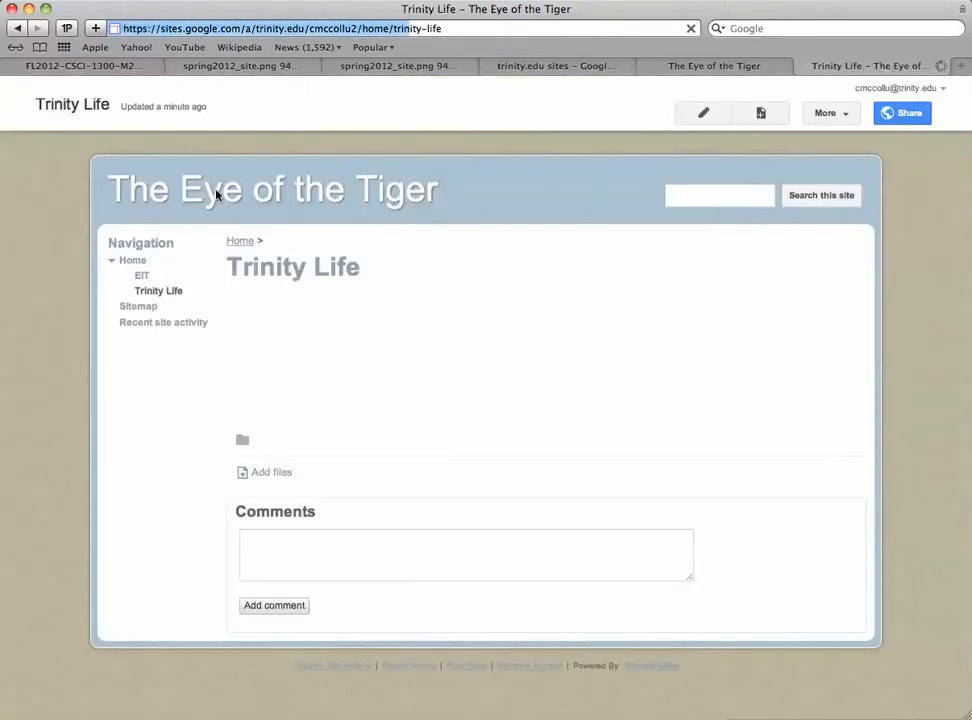
# - Return to the Home page, which lists EIT and Trinity Life
pyautogui.click(703, 112)
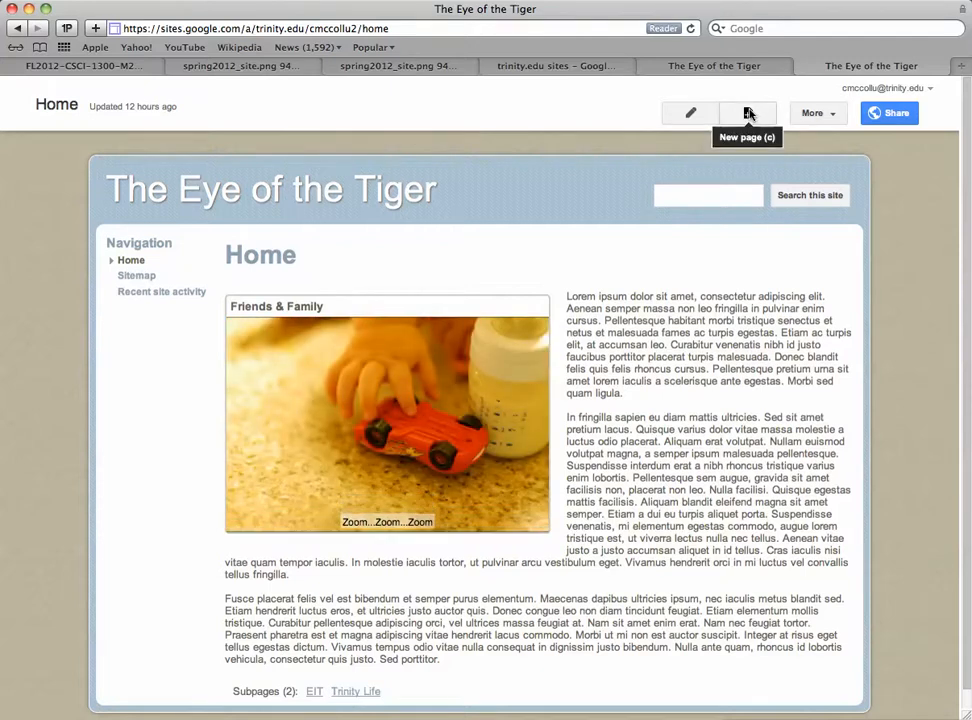
# - Create a page named Rate My Site placed under Home
pyautogui.click(744, 112)
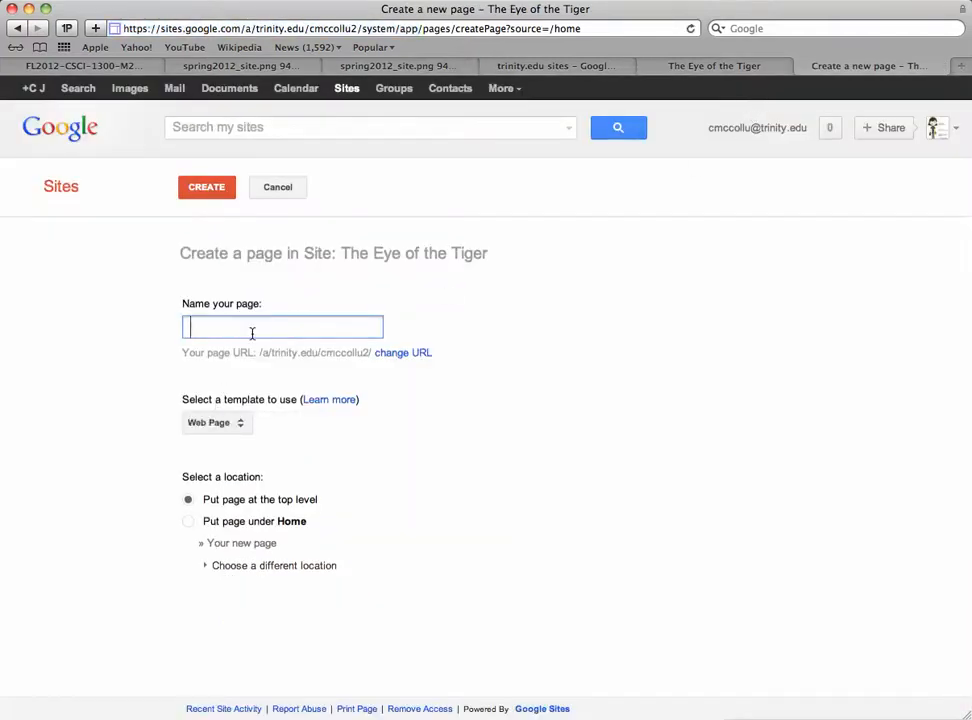
pyautogui.write('Rate My')
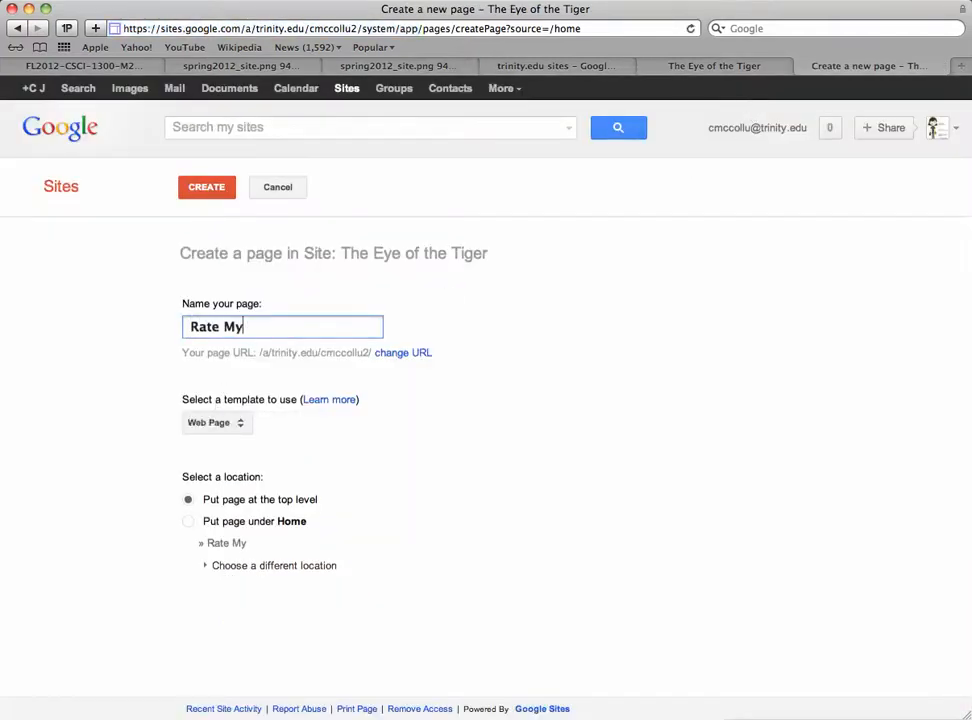
pyautogui.write('Site')
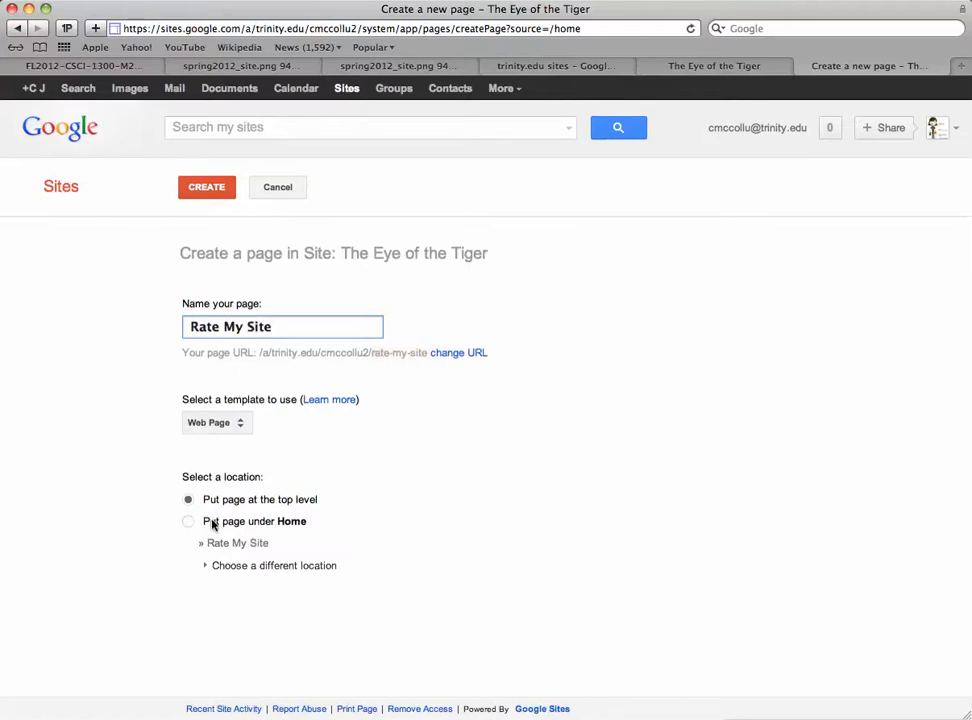
pyautogui.click(188, 522)
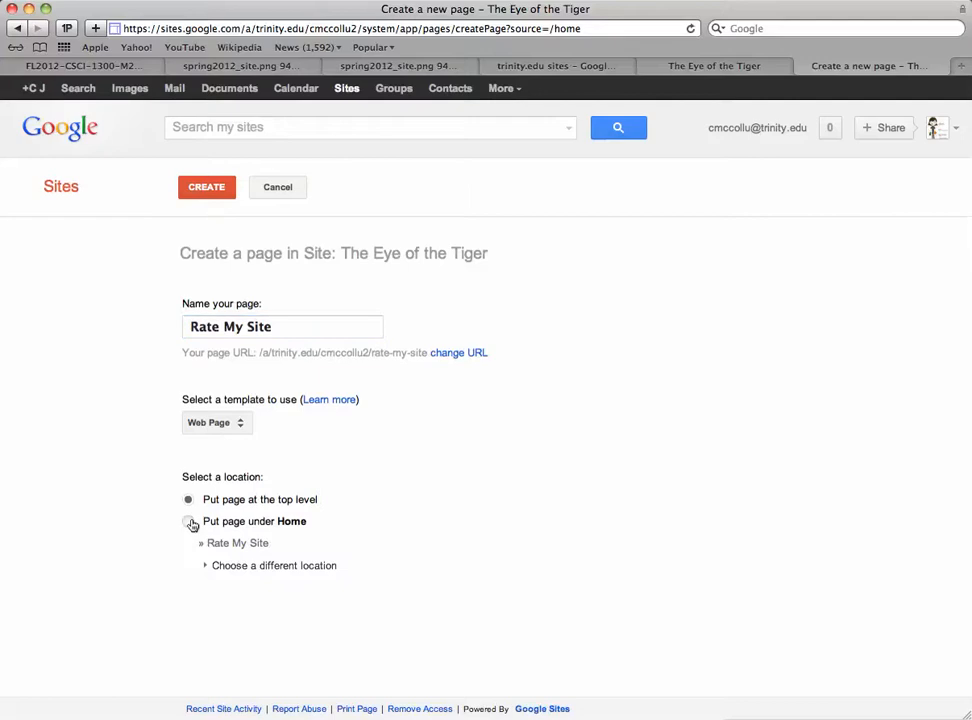
pyautogui.click(188, 521)
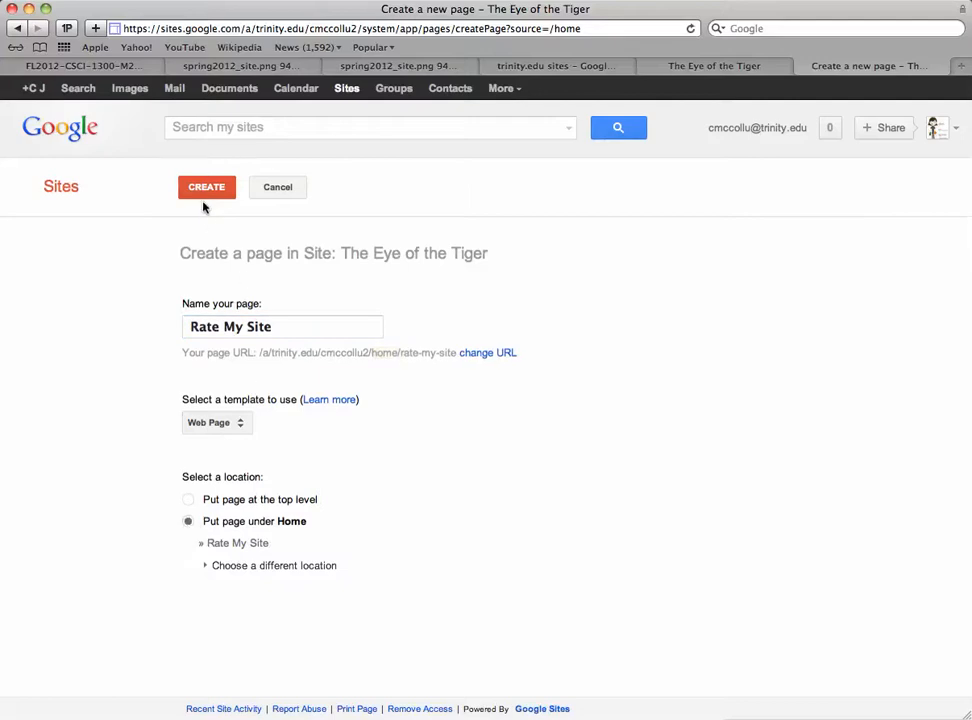
pyautogui.click(206, 187)
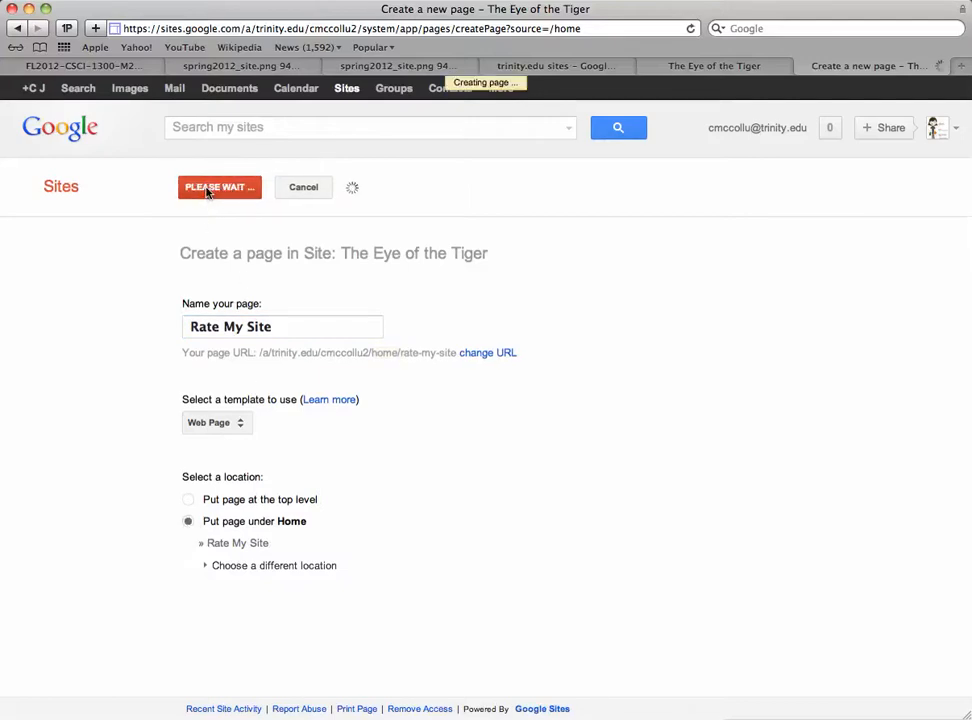
# - Save the Rate My Site page and go back to Home
pyautogui.click(219, 187)
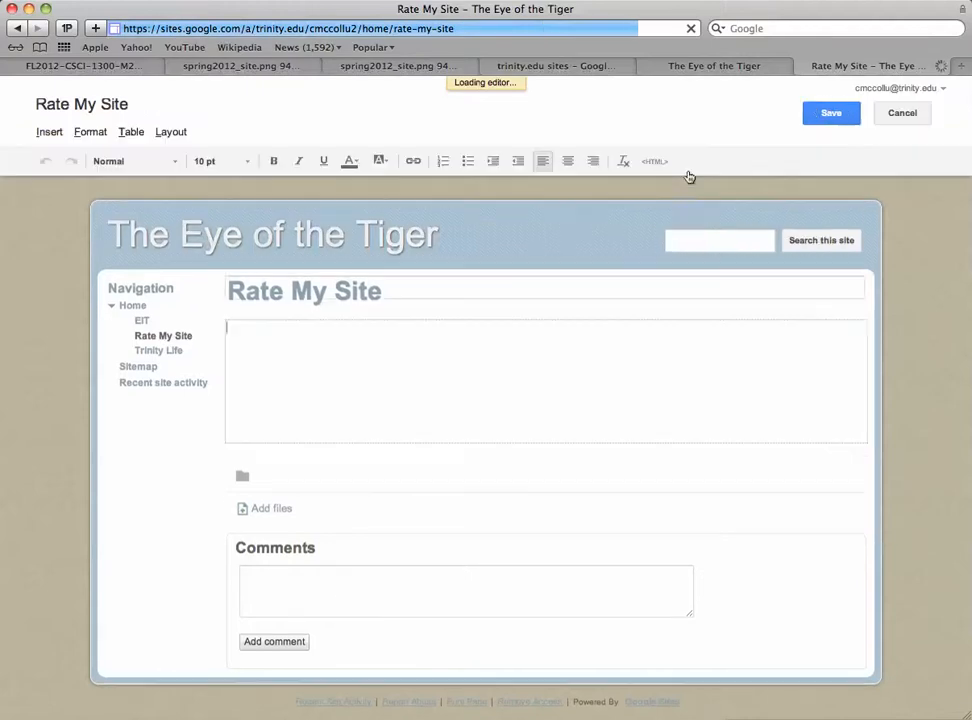
pyautogui.click(830, 113)
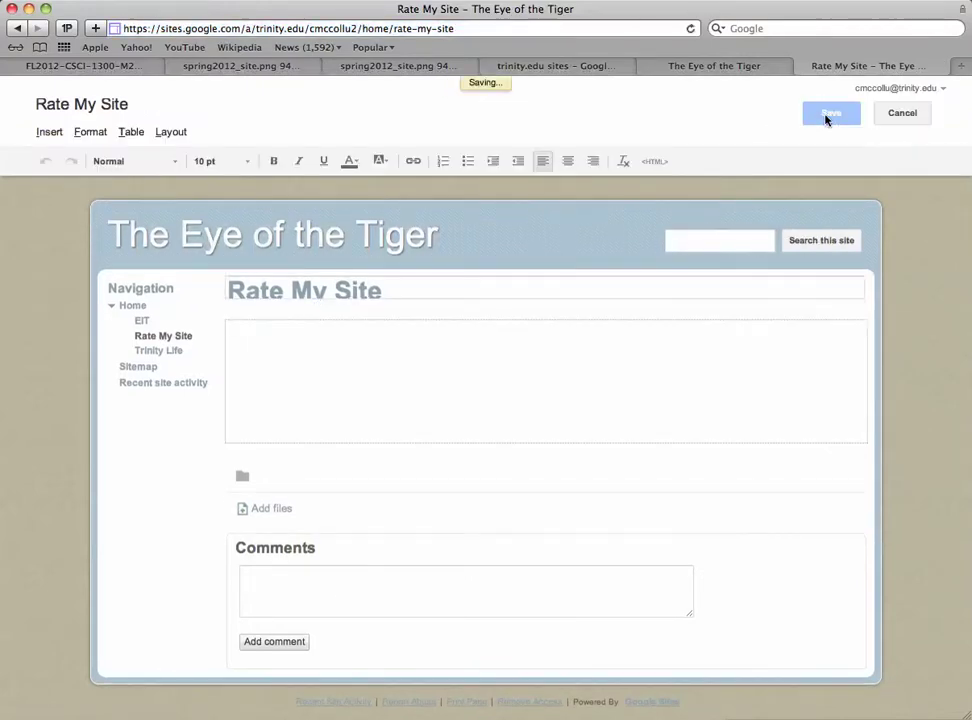
pyautogui.click(827, 114)
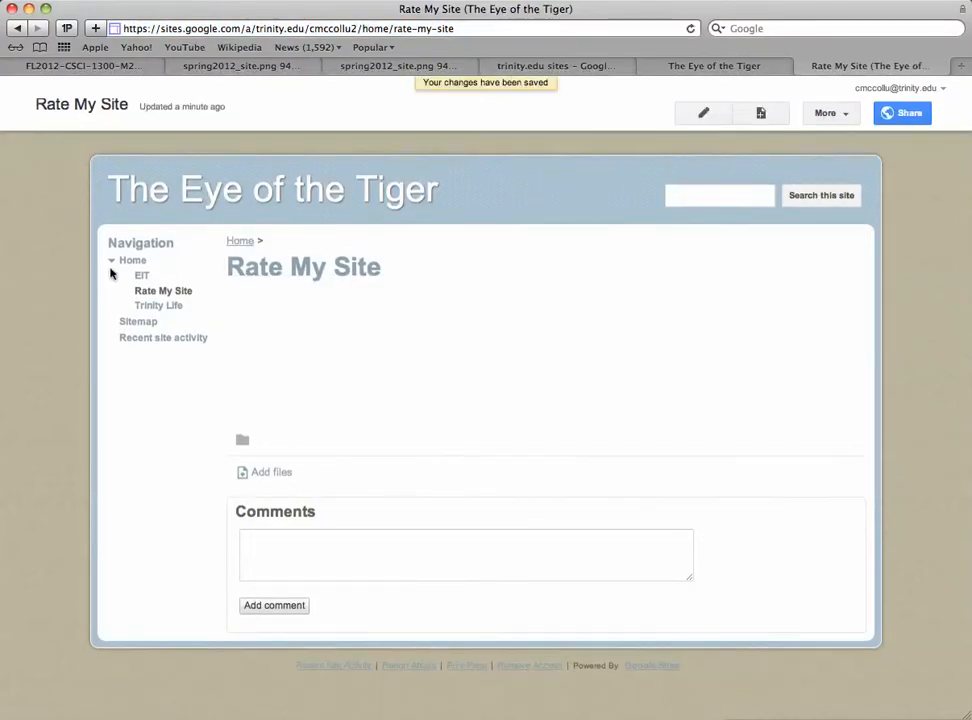
pyautogui.click(132, 260)
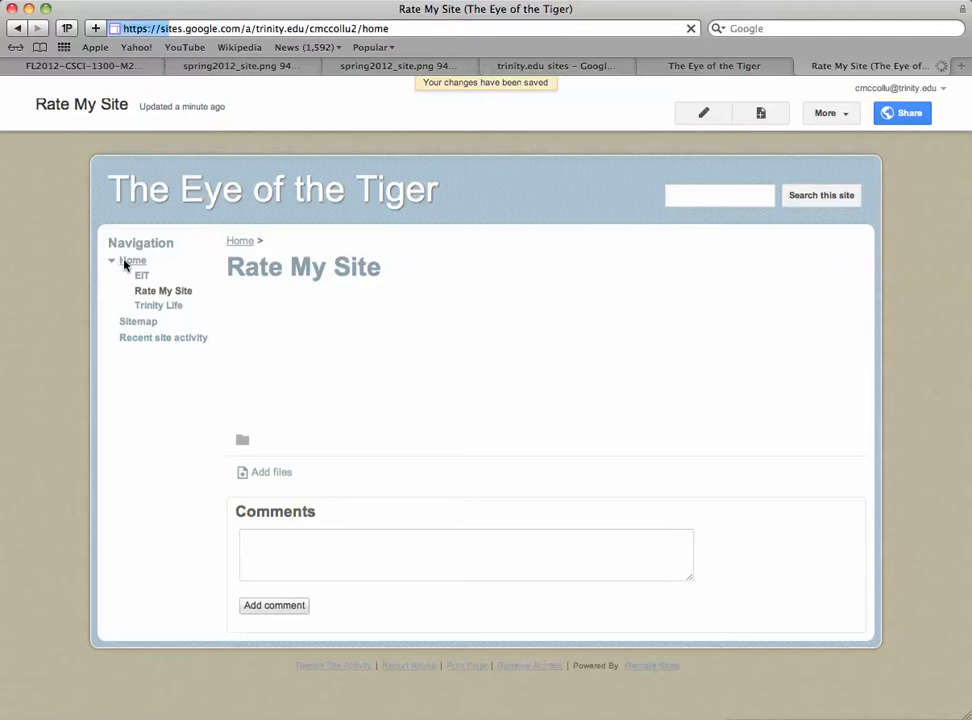
pyautogui.click(133, 261)
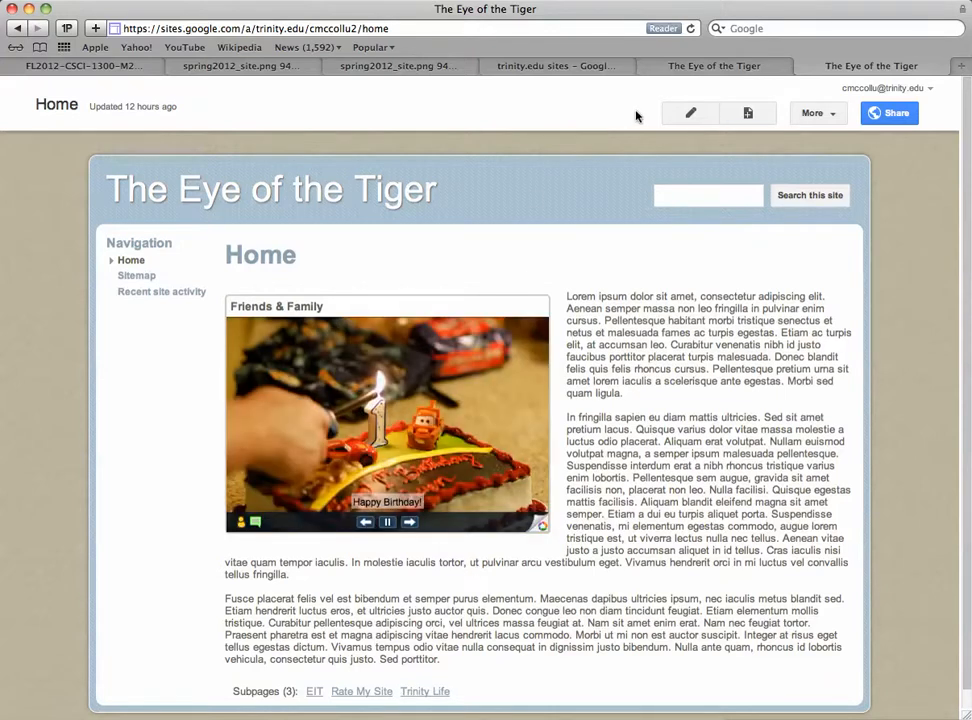
# - View the spring2012_site.png site diagram in Safari
pyautogui.click(382, 67)
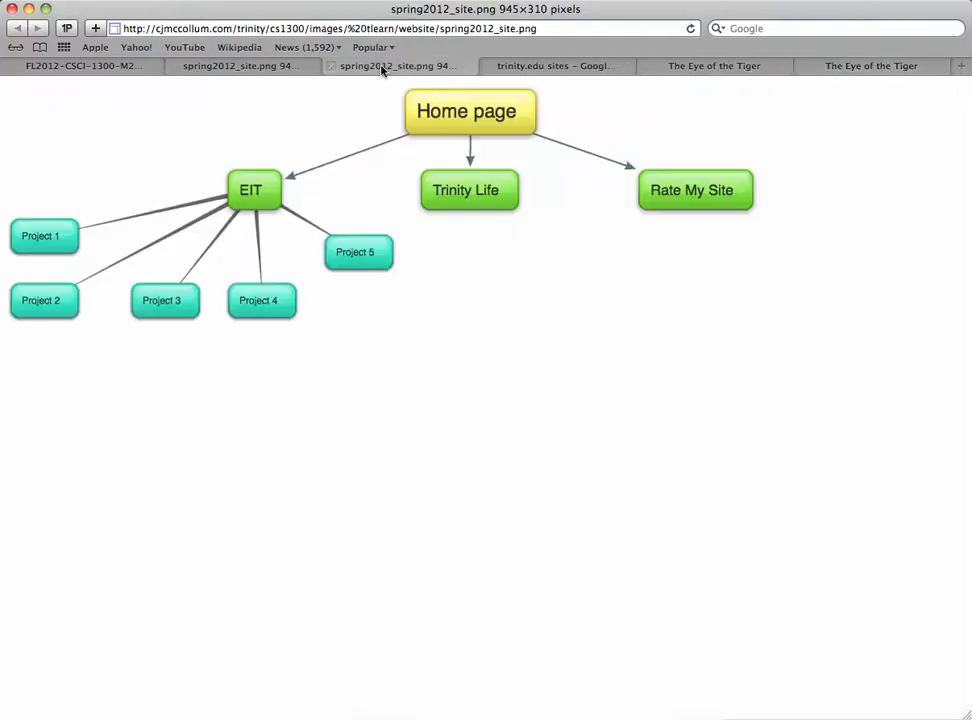
pyautogui.moveTo(250, 191)
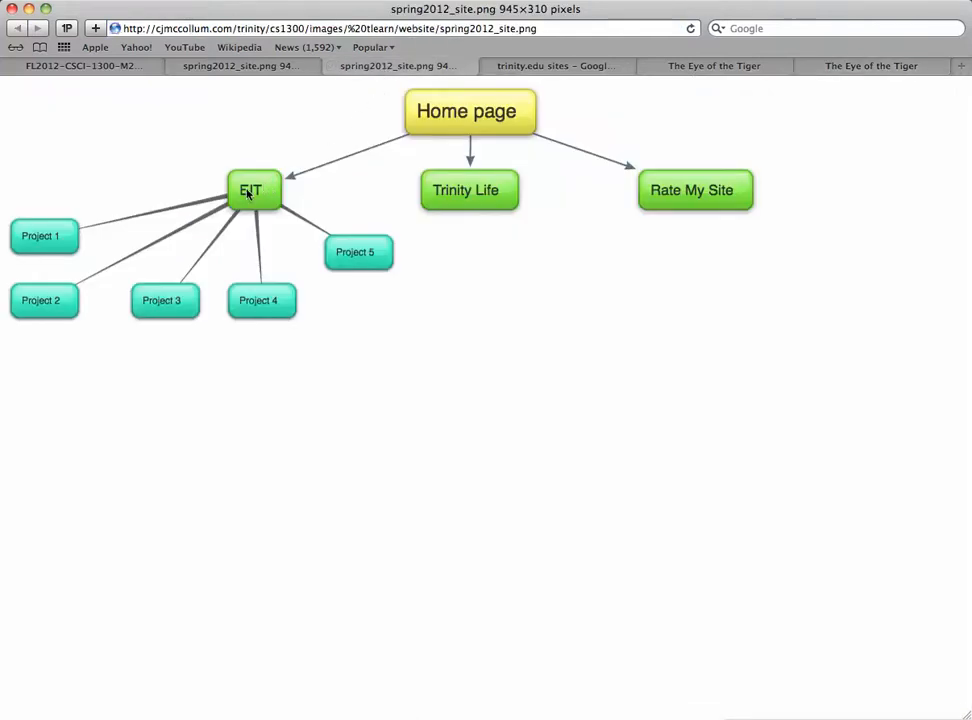
pyautogui.moveTo(253, 314)
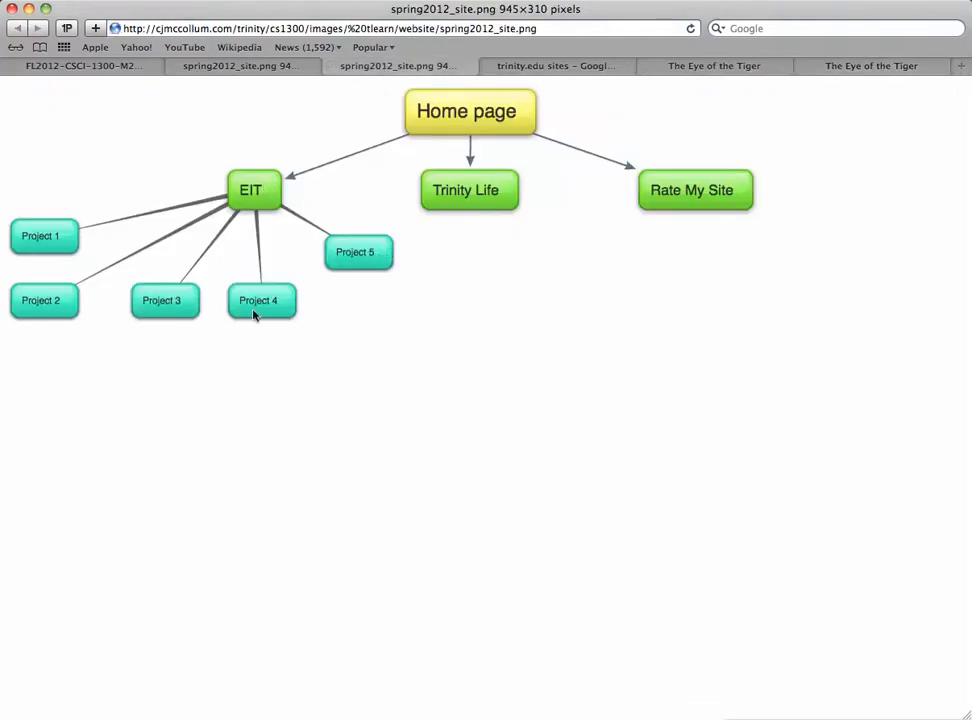
pyautogui.moveTo(157, 289)
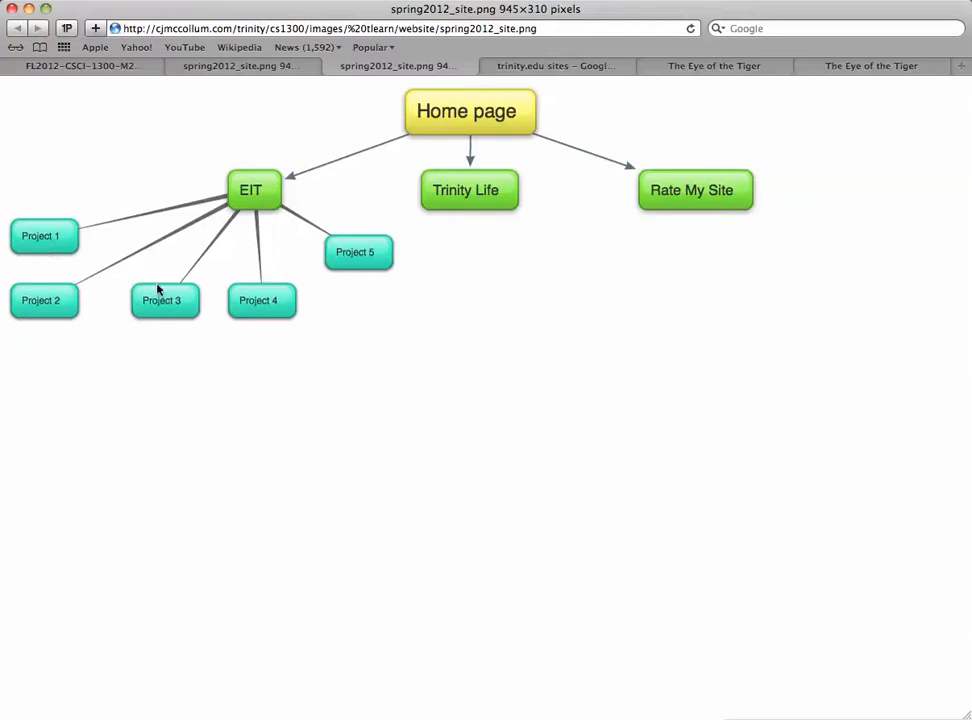
pyautogui.moveTo(44, 262)
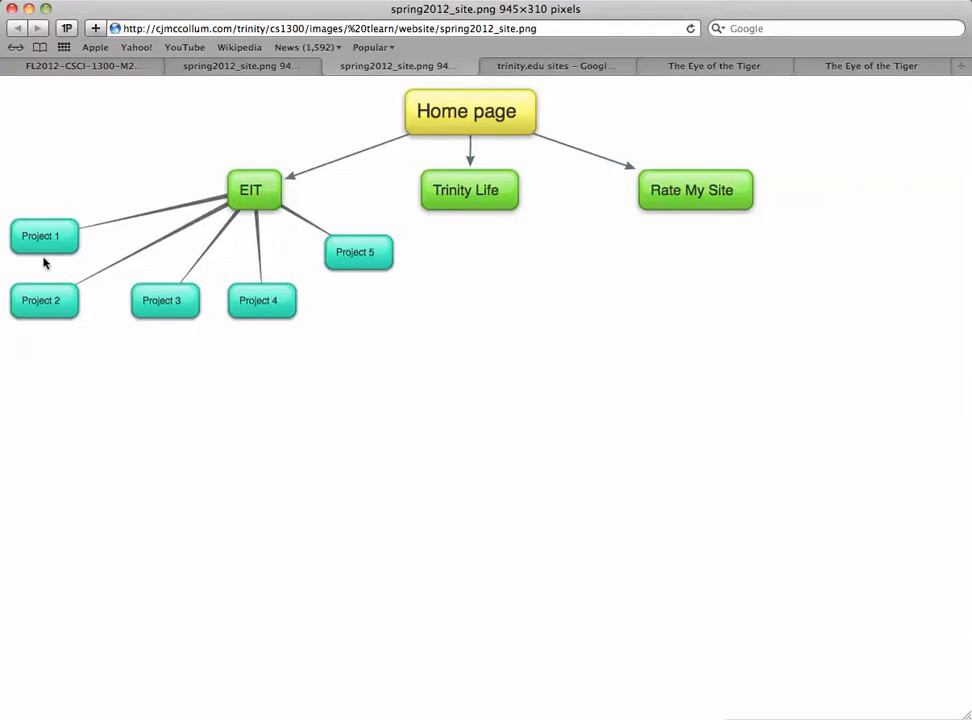
pyautogui.moveTo(140, 296)
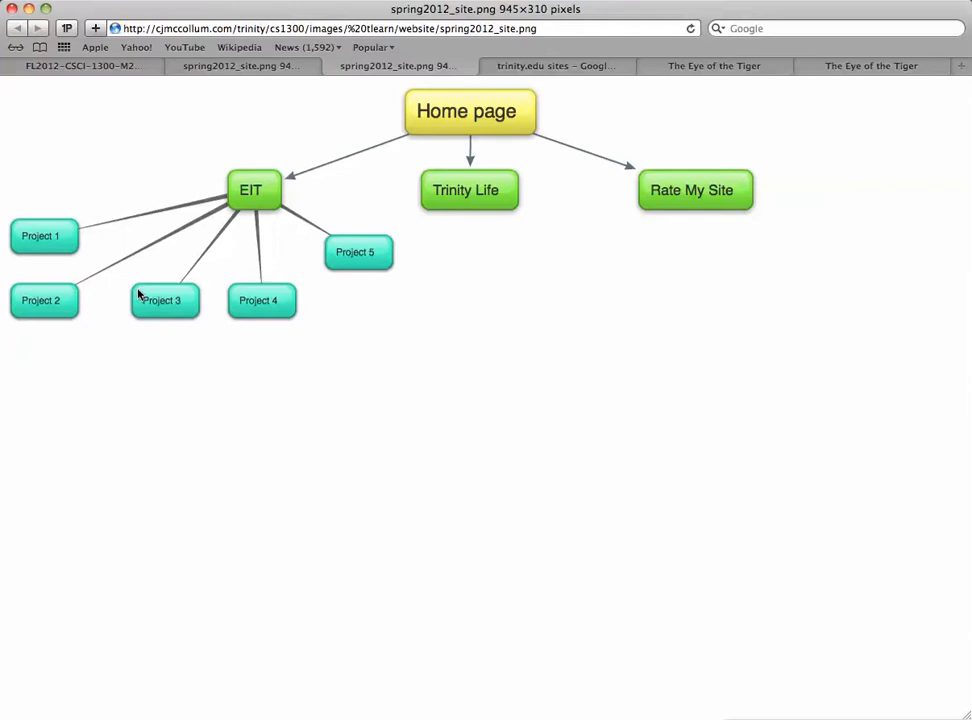
pyautogui.moveTo(252, 195)
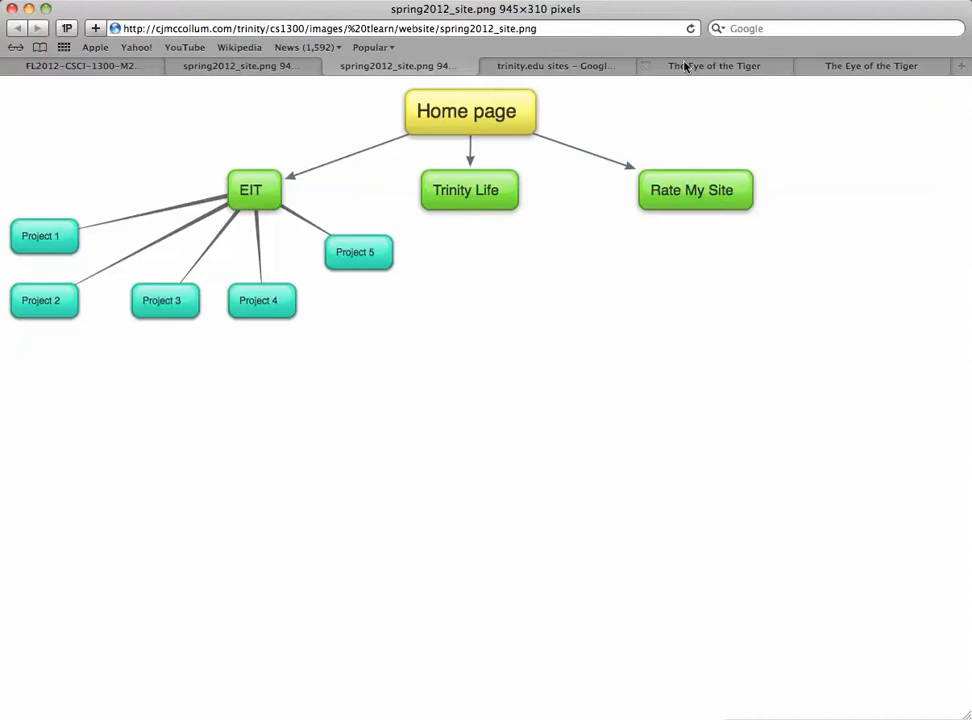
# - From the site's Home page, start a new page named Project 1
pyautogui.click(714, 66)
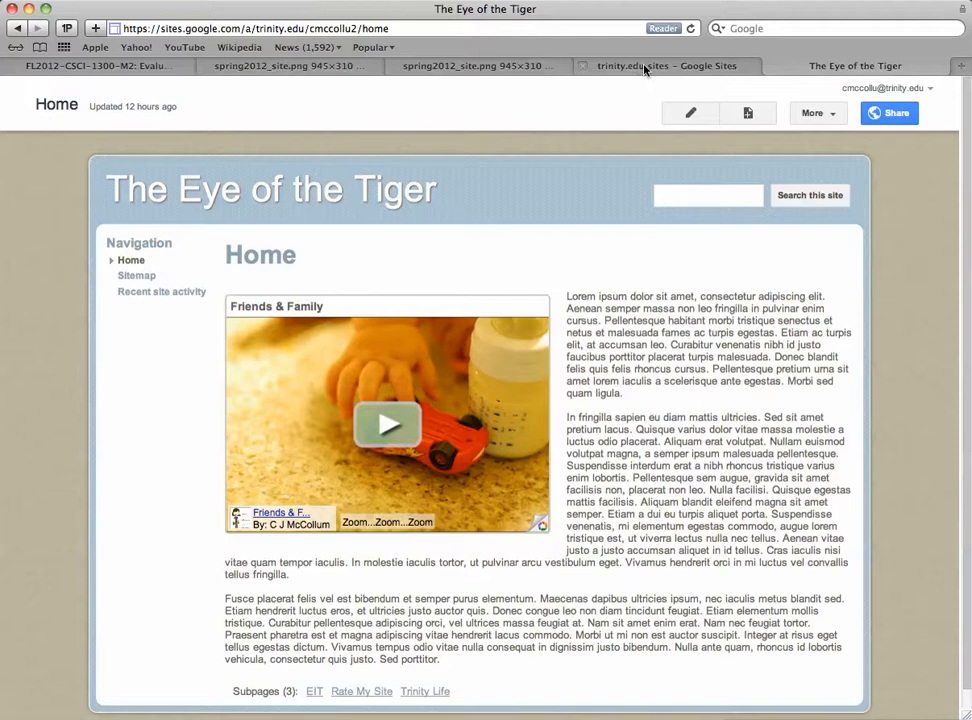
pyautogui.click(748, 112)
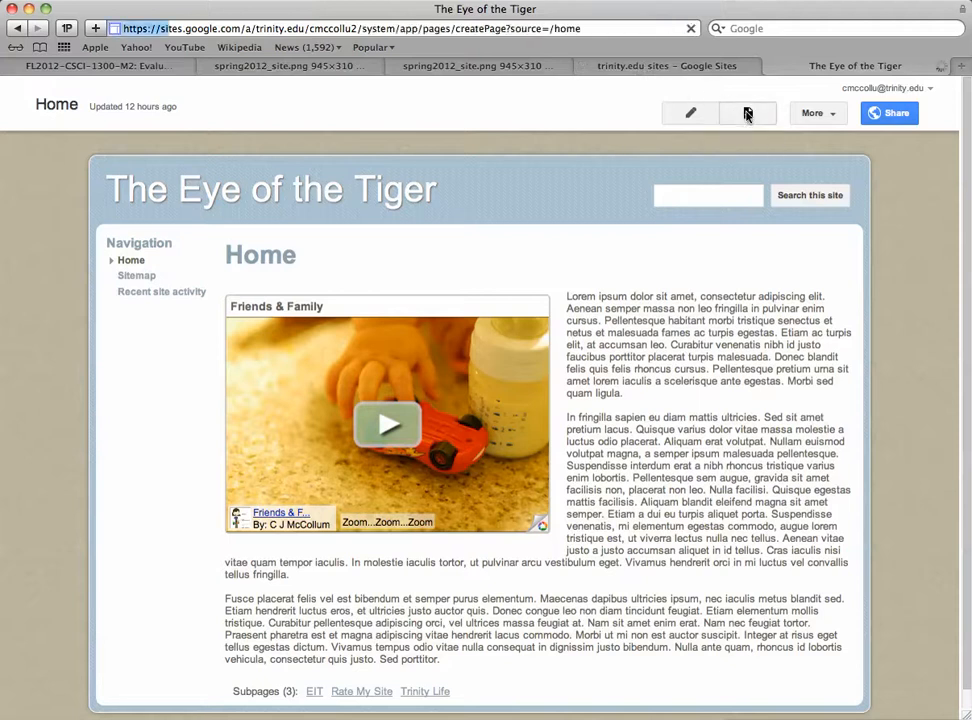
pyautogui.click(745, 113)
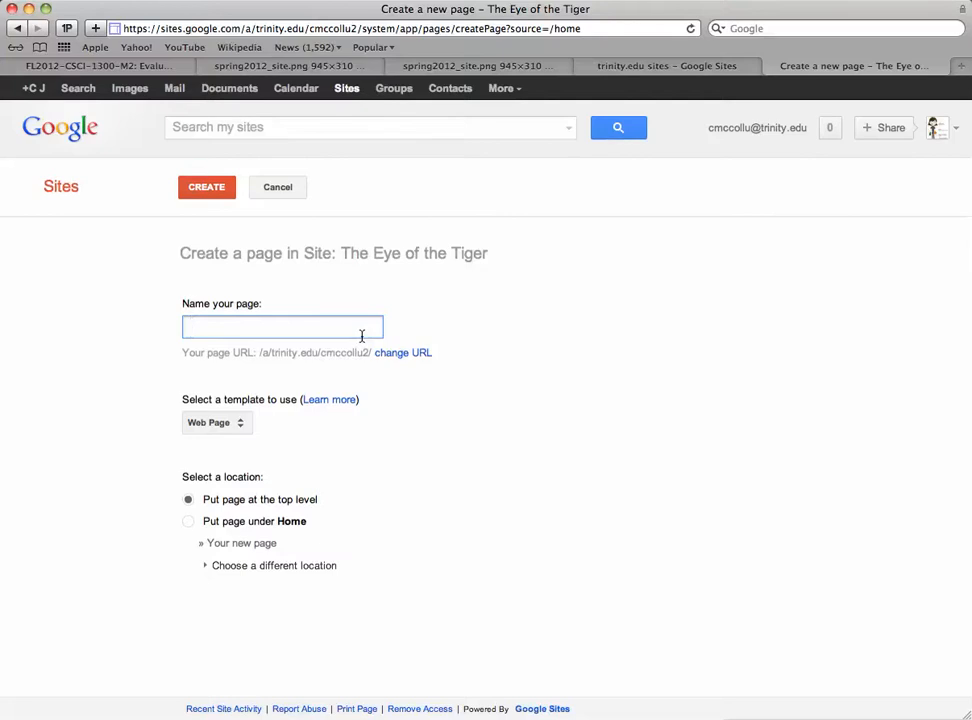
pyautogui.write('Project')
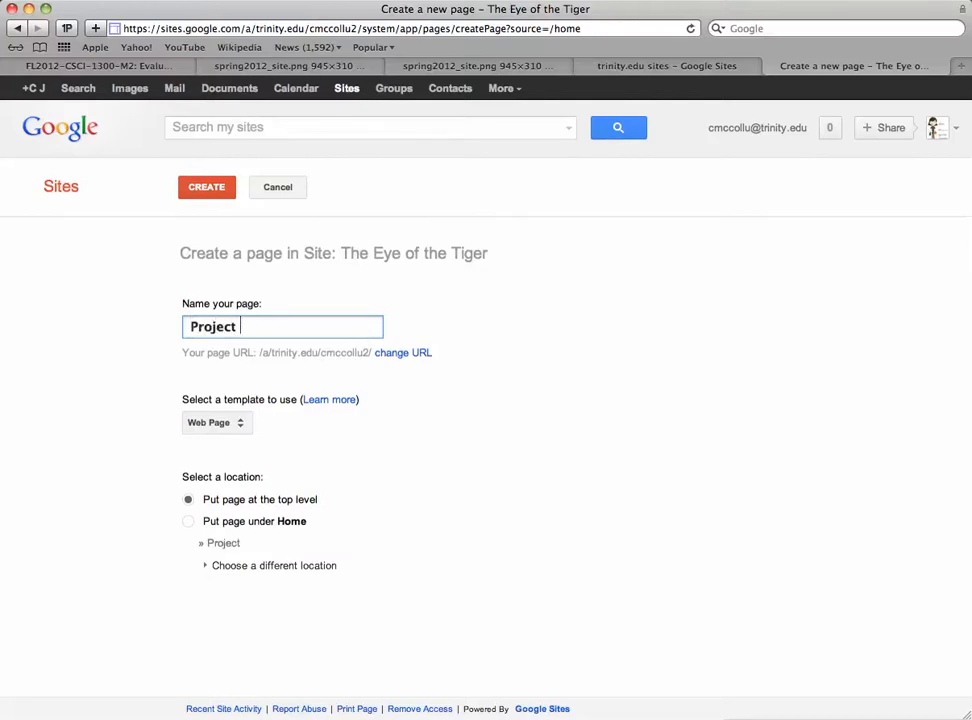
pyautogui.write('1')
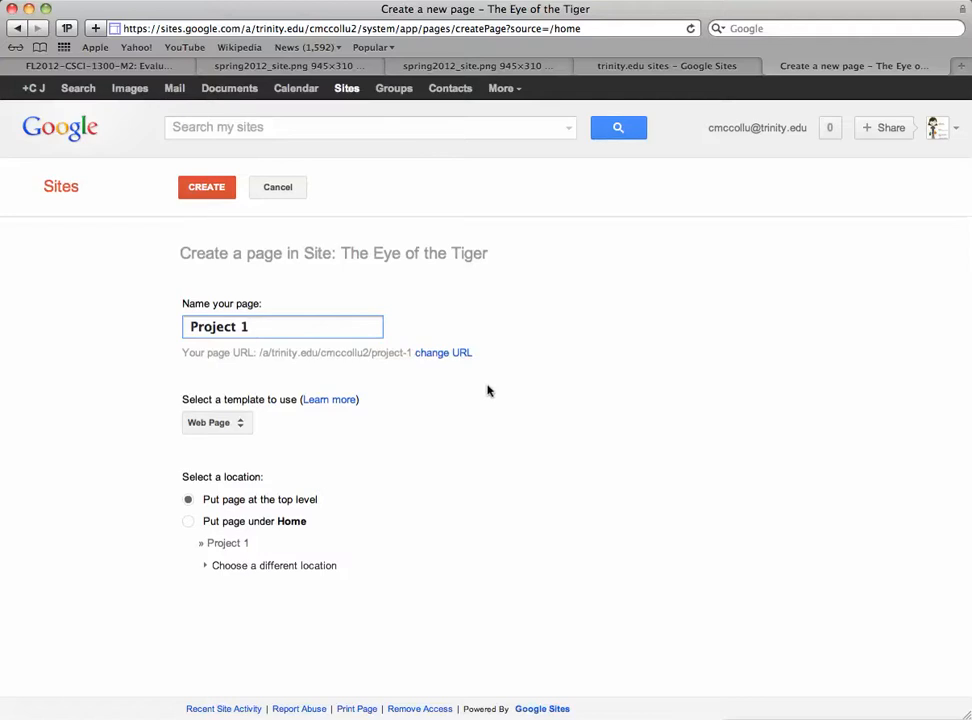
pyautogui.moveTo(199, 510)
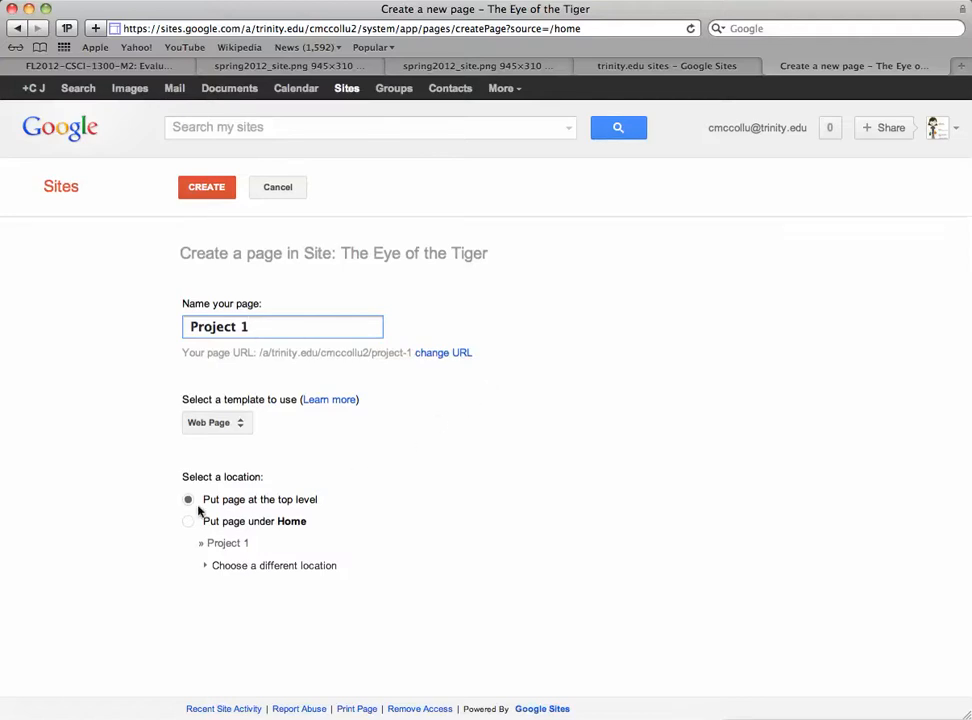
# - Set the Project 1 location to Home » EIT in the location tree
pyautogui.click(188, 522)
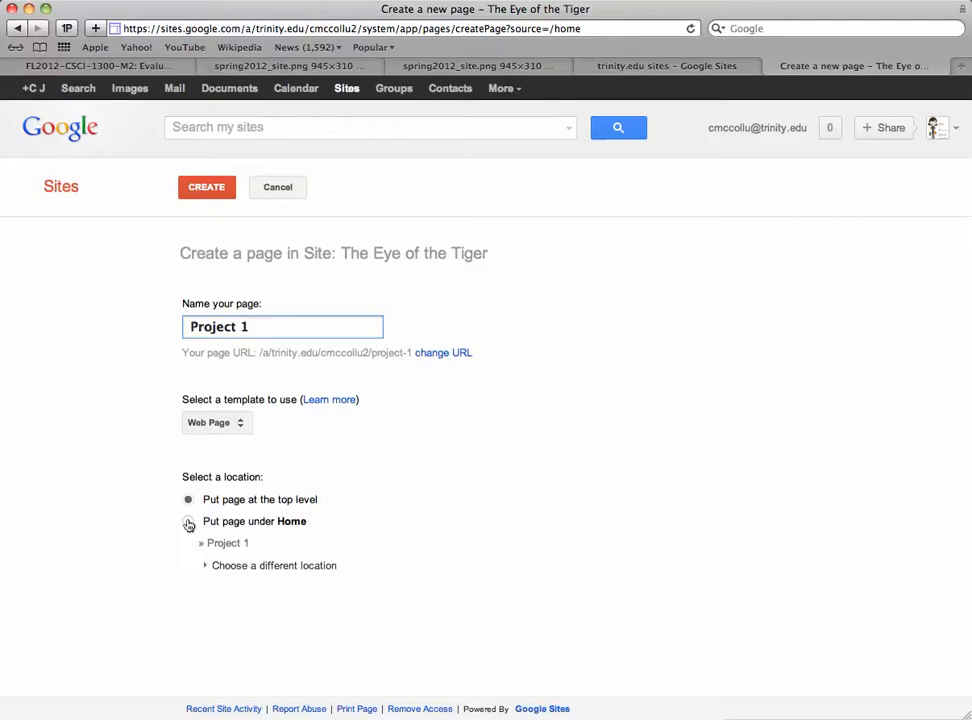
pyautogui.click(188, 499)
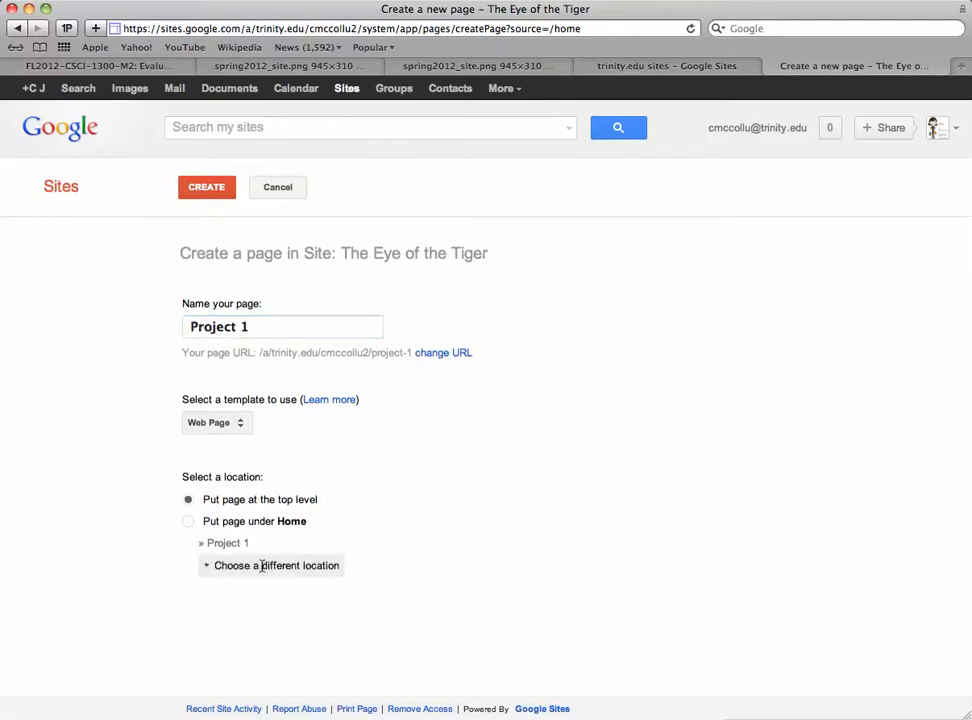
pyautogui.click(188, 521)
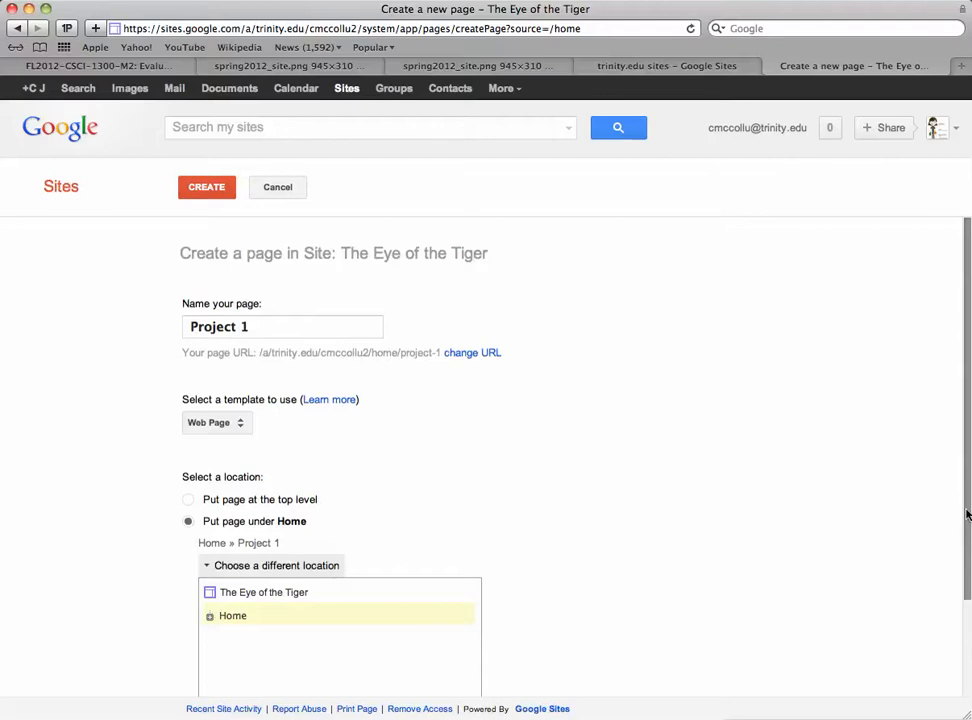
pyautogui.scroll(-3)
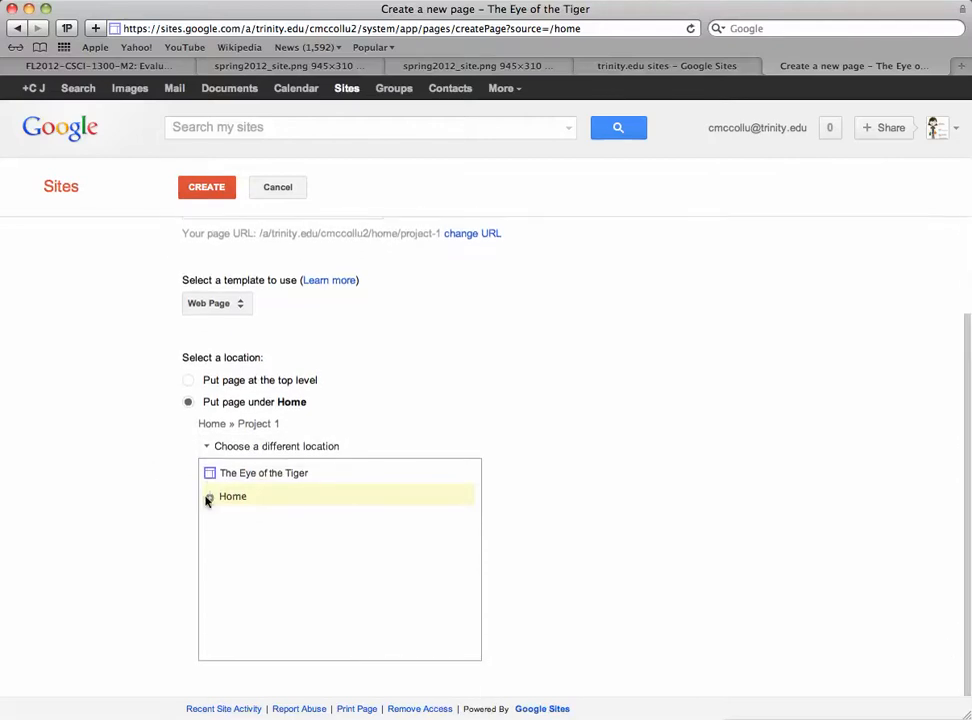
pyautogui.click(208, 499)
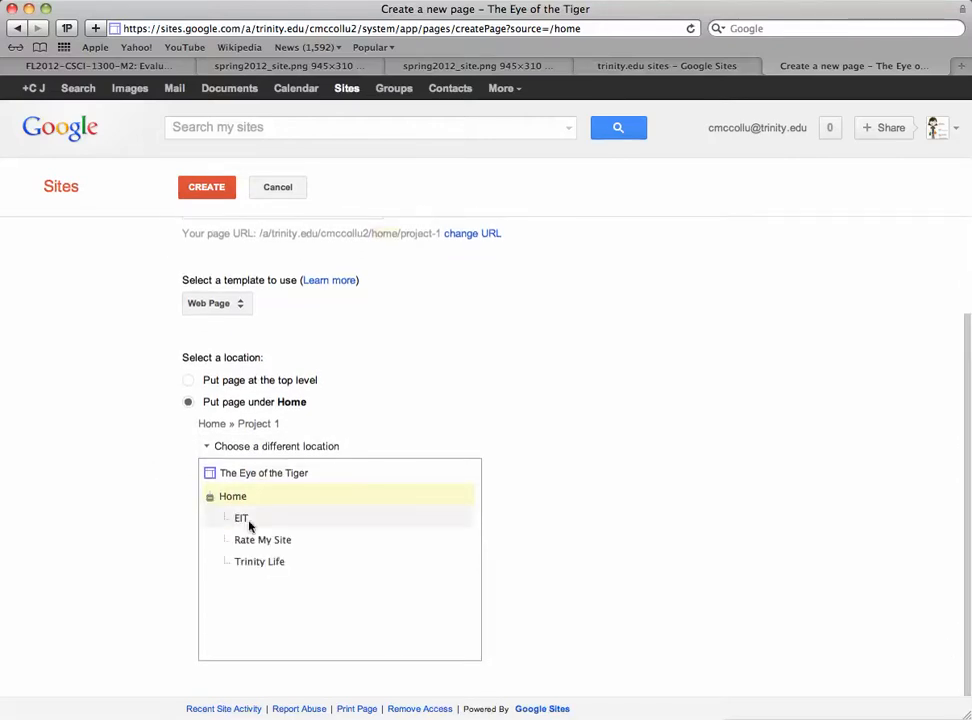
pyautogui.click(240, 518)
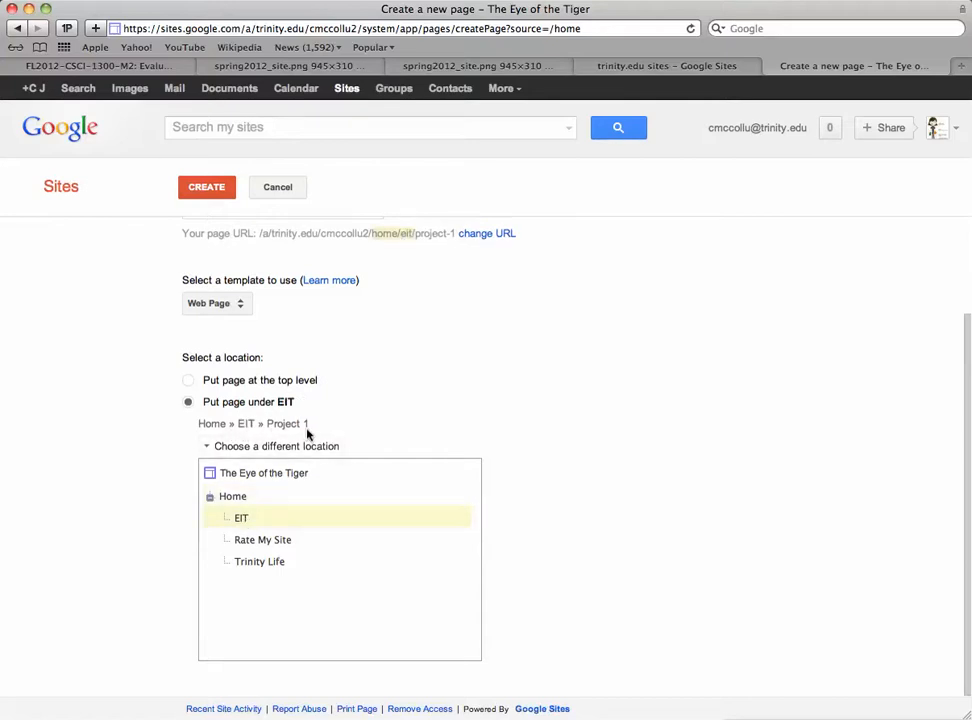
pyautogui.moveTo(246, 424)
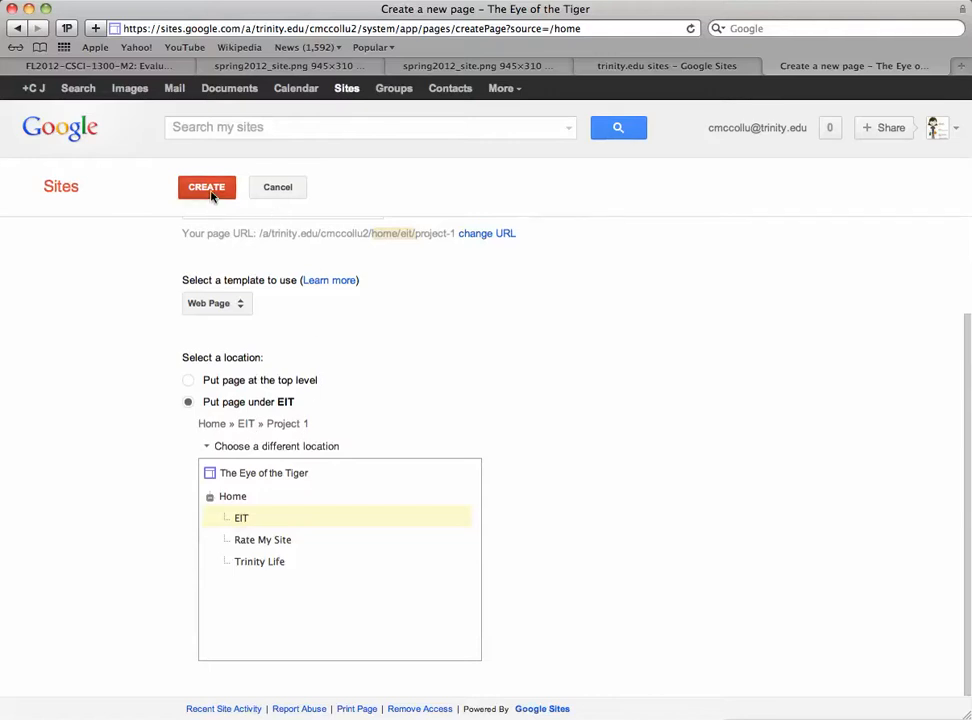
# - Create and save Project 1, then open EIT to see it listed
pyautogui.click(207, 187)
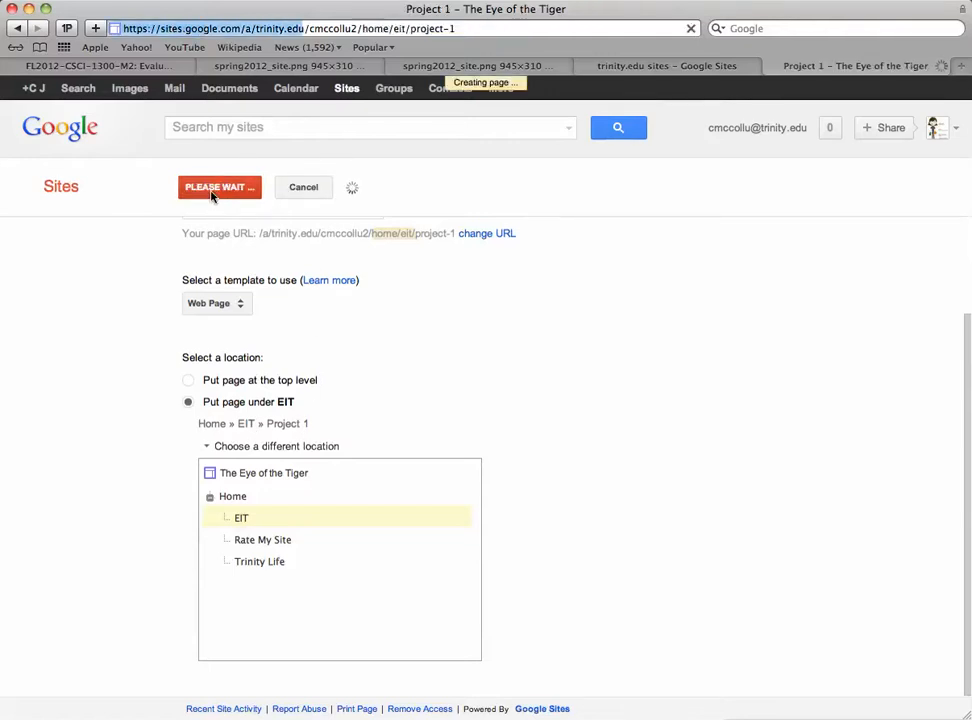
pyautogui.click(219, 187)
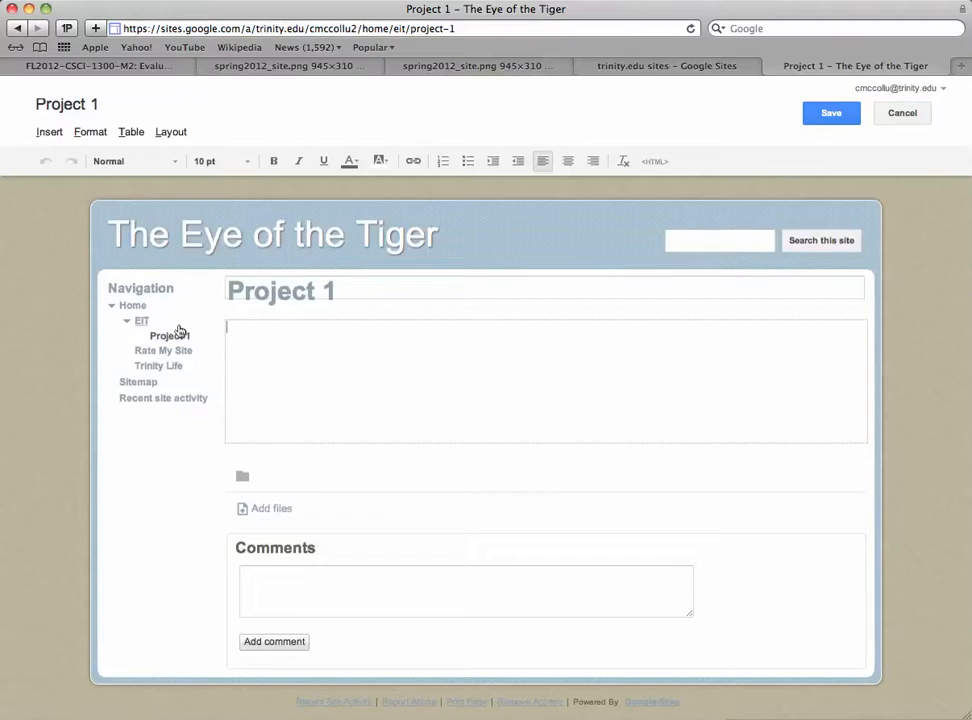
pyautogui.click(126, 320)
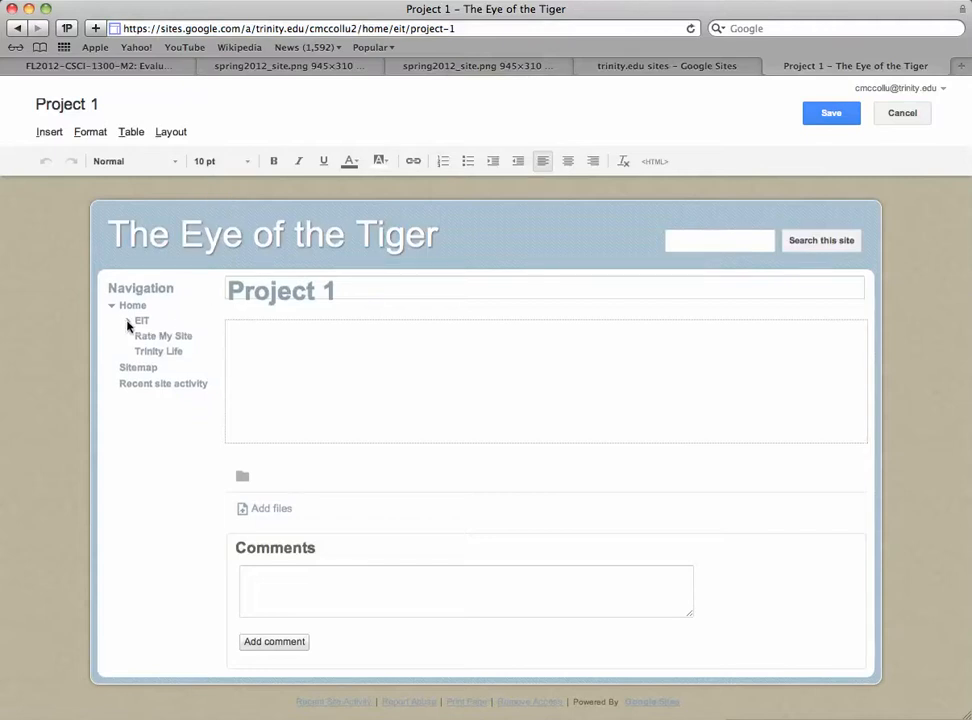
pyautogui.click(831, 113)
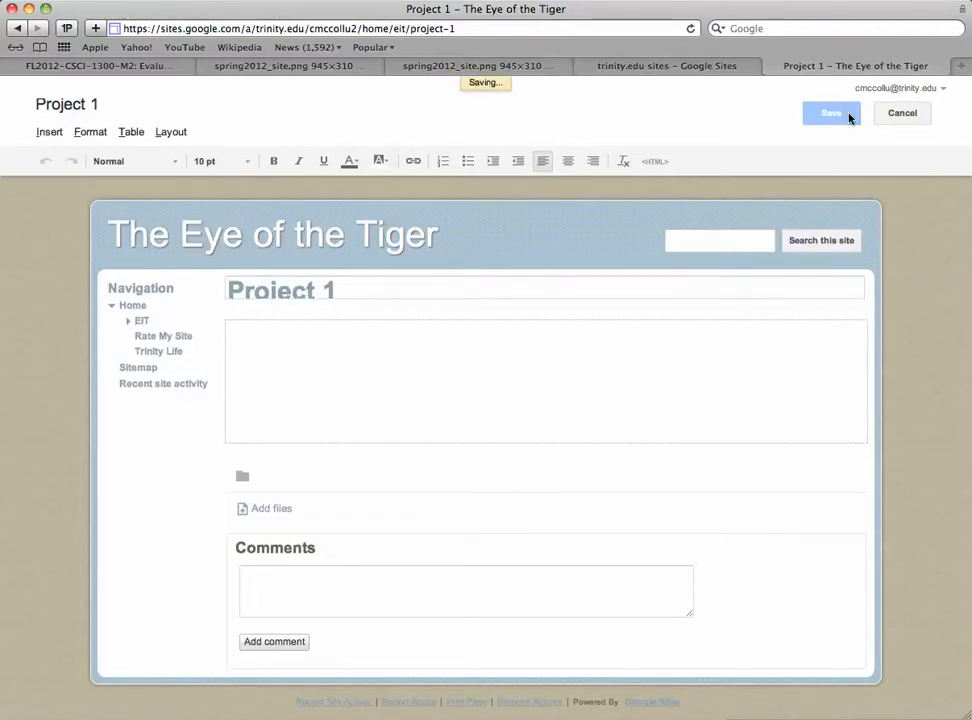
pyautogui.click(853, 113)
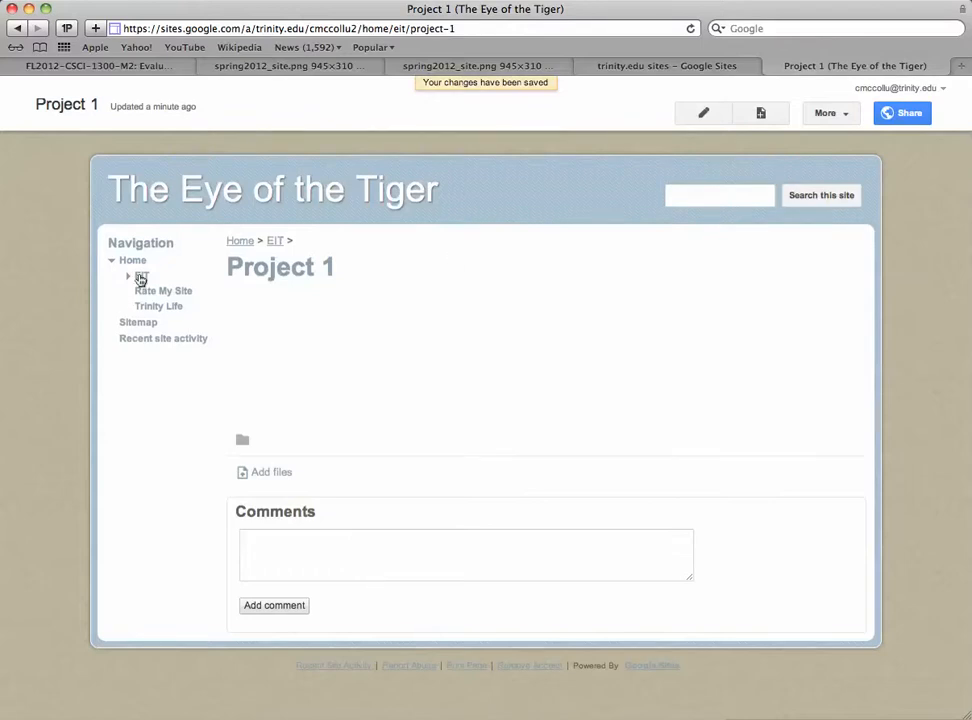
pyautogui.click(274, 240)
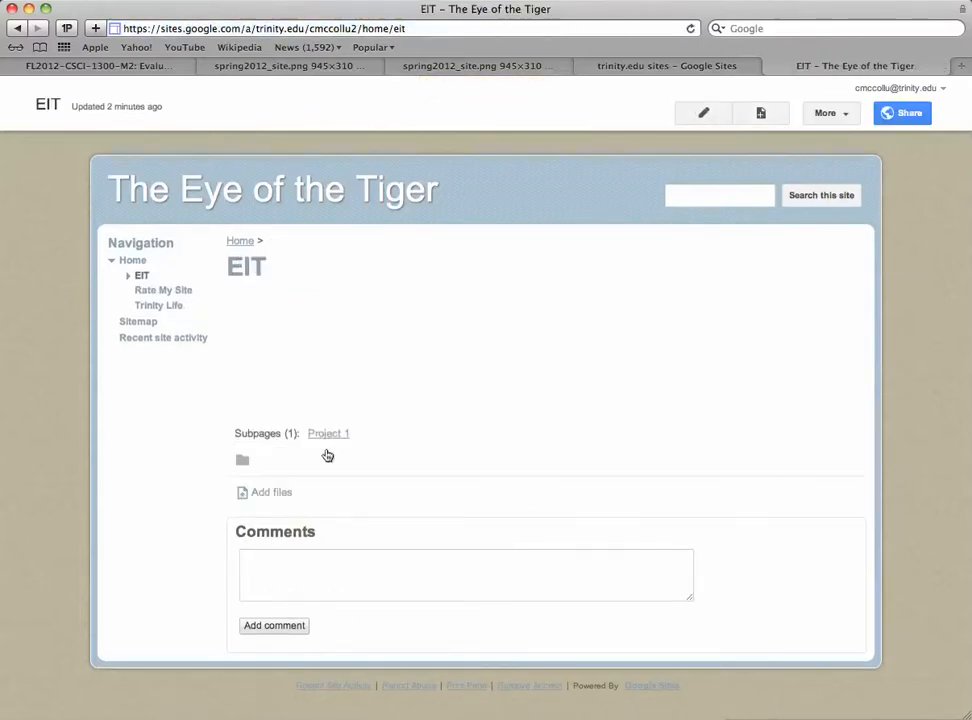
pyautogui.moveTo(721, 439)
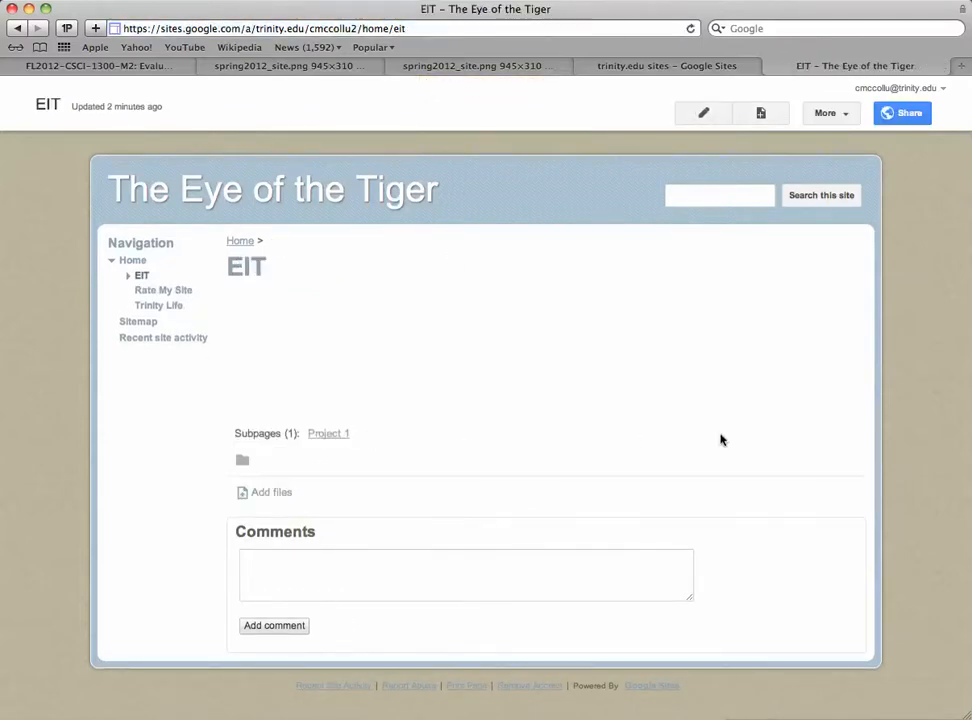
pyautogui.moveTo(738, 441)
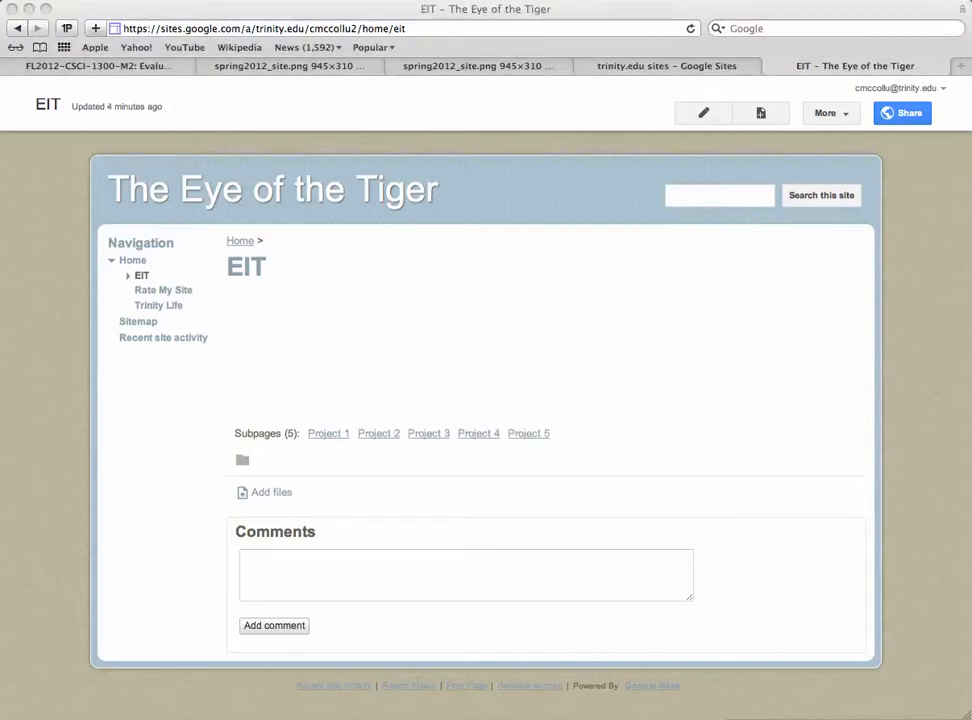
pyautogui.moveTo(341, 440)
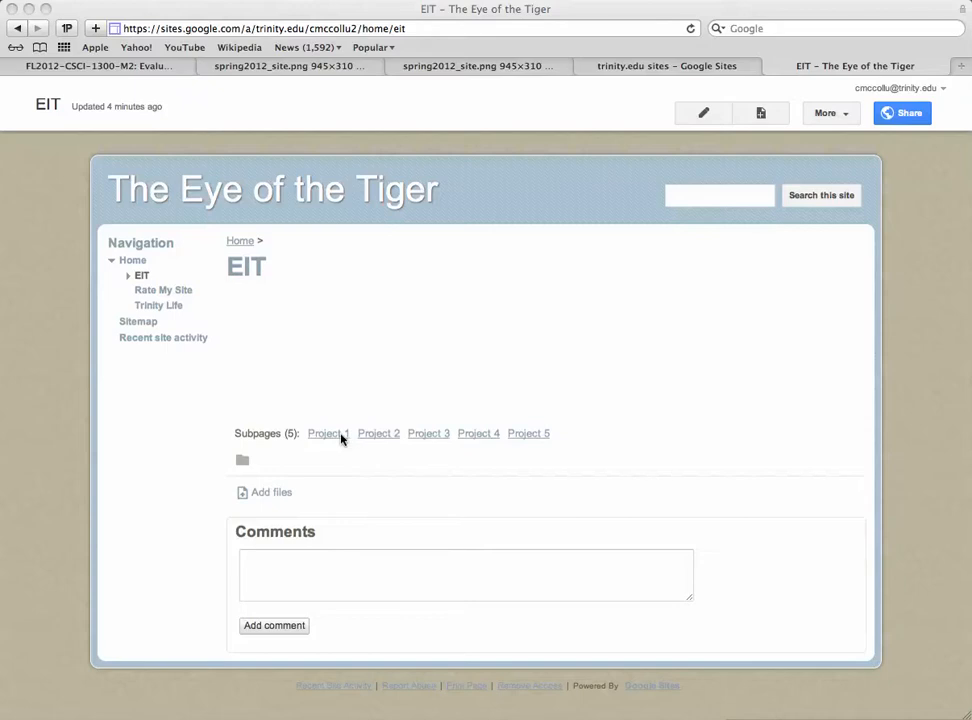
pyautogui.moveTo(302, 333)
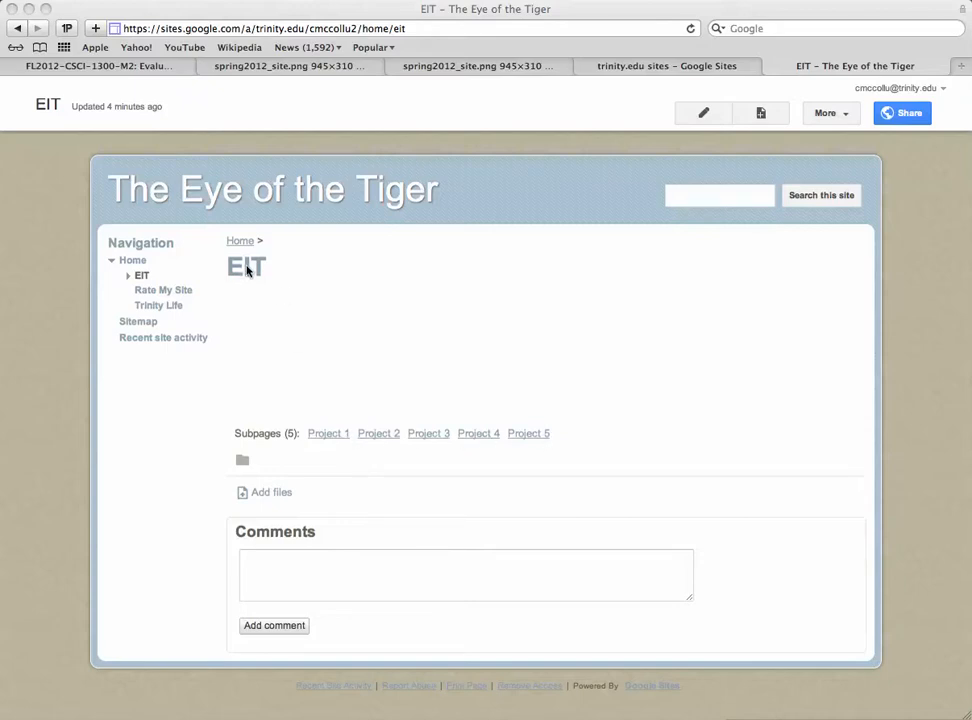
pyautogui.moveTo(251, 276)
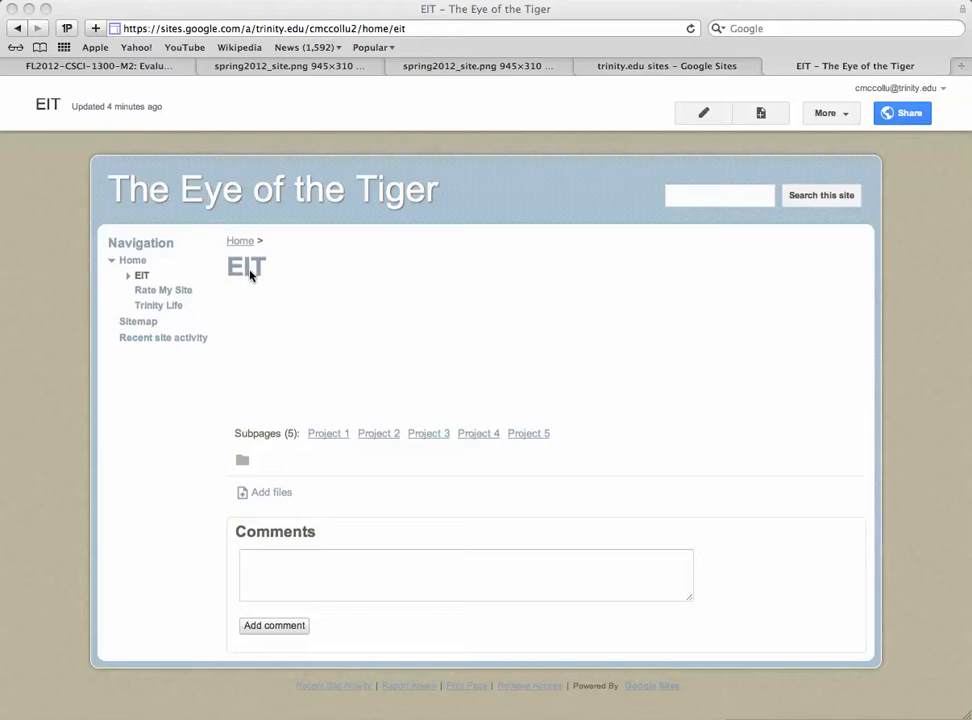
pyautogui.moveTo(253, 442)
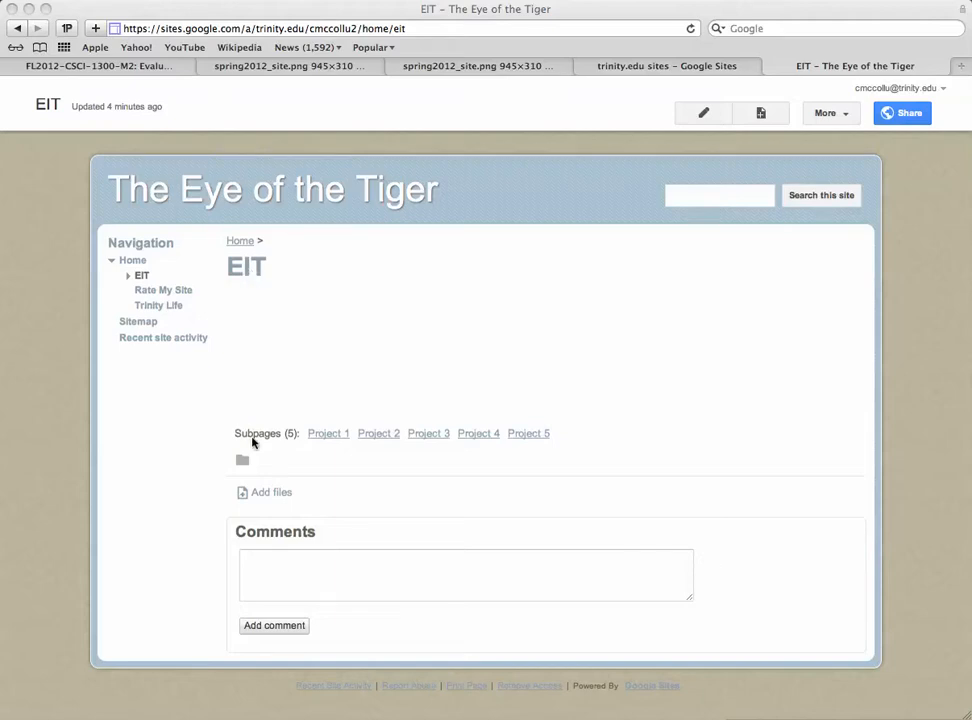
pyautogui.moveTo(340, 440)
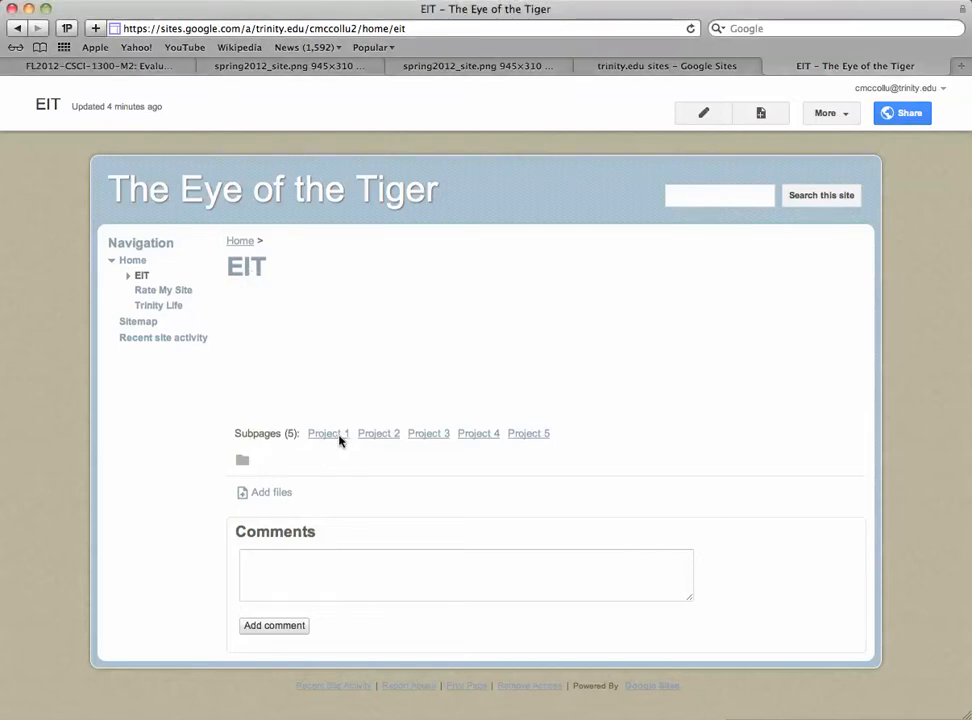
# - Open Project 1 from EIT's Subpages list and open the page actions
pyautogui.click(327, 433)
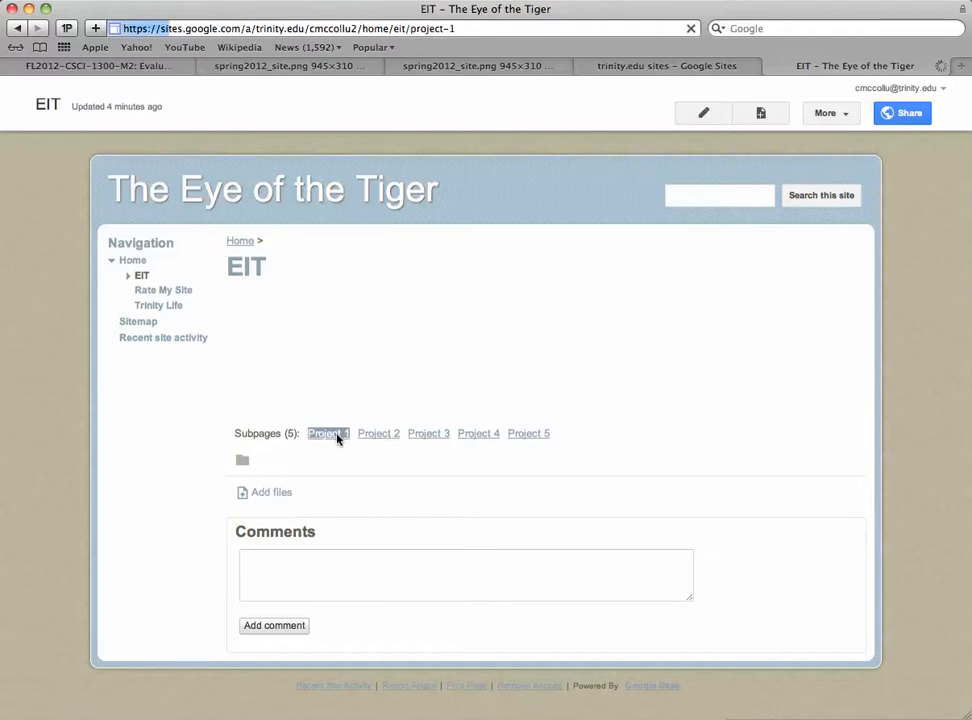
pyautogui.click(327, 433)
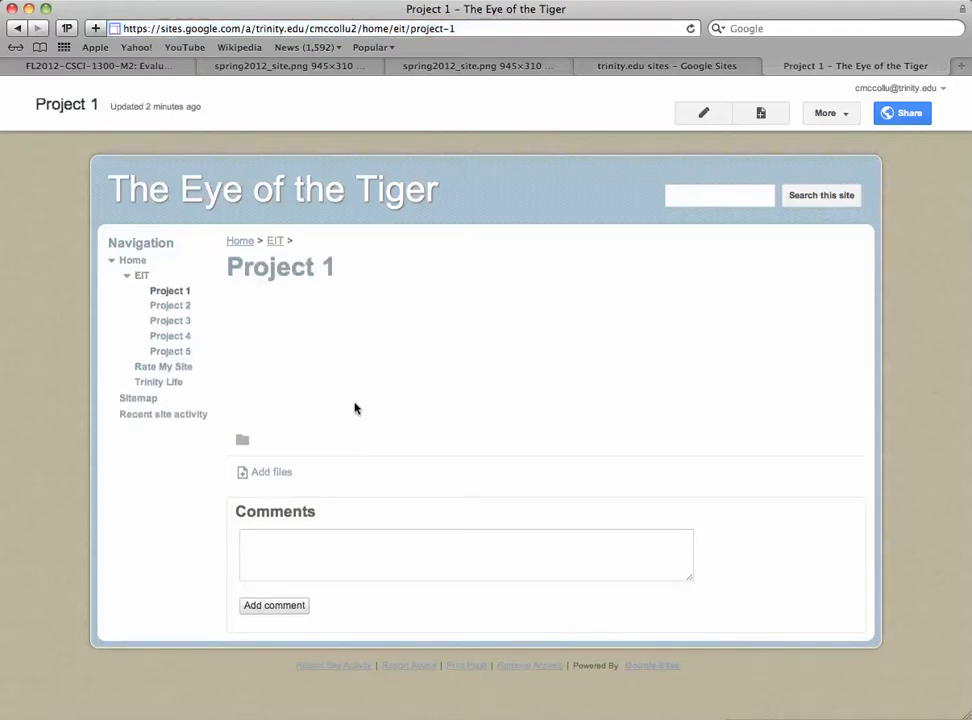
pyautogui.moveTo(379, 371)
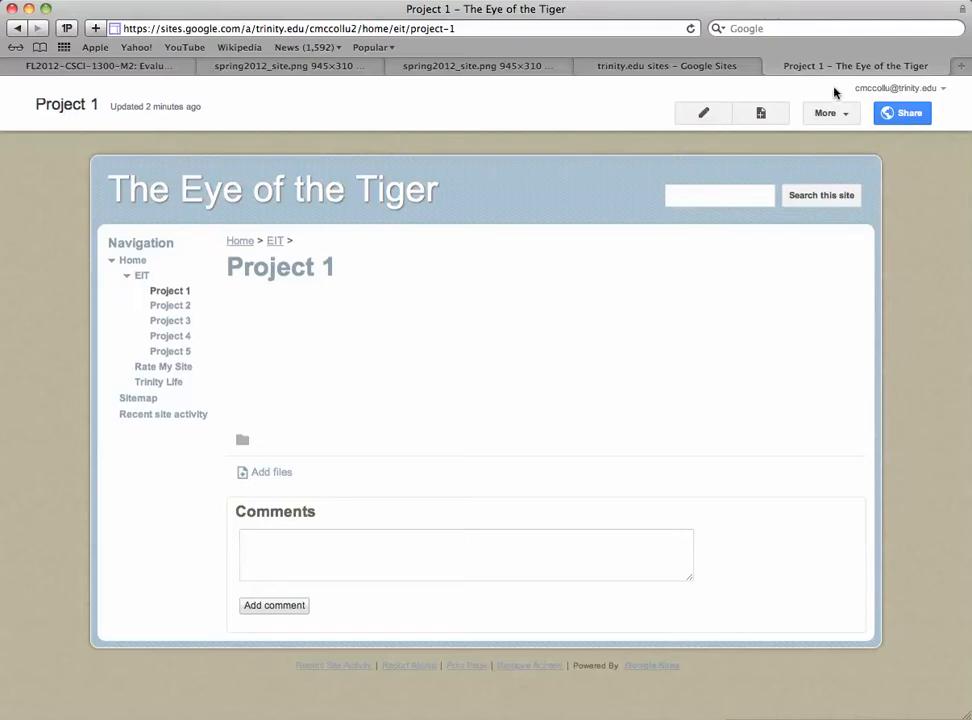
pyautogui.click(830, 112)
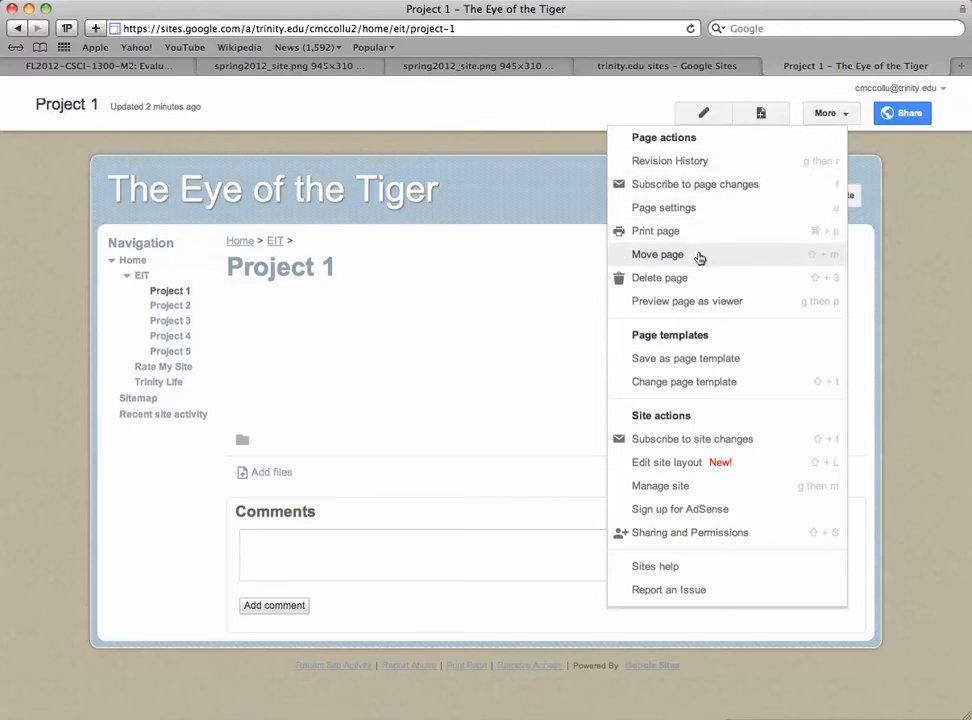
# - Preview the Move page tree for Project 1, cancel it, and reopen More
pyautogui.click(657, 254)
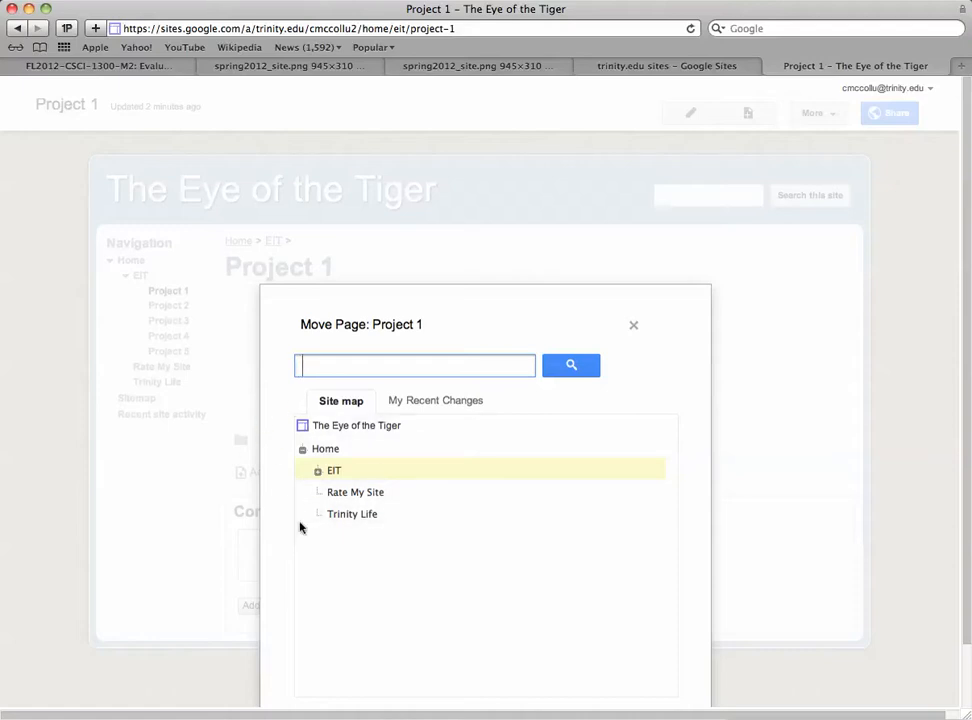
pyautogui.moveTo(407, 492)
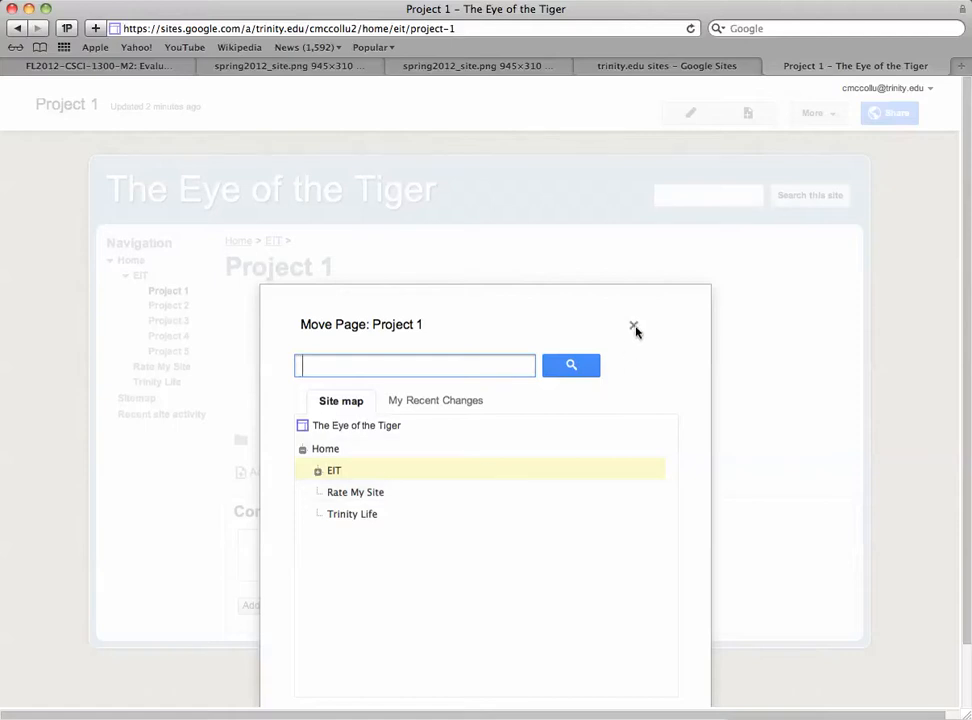
pyautogui.moveTo(634, 329)
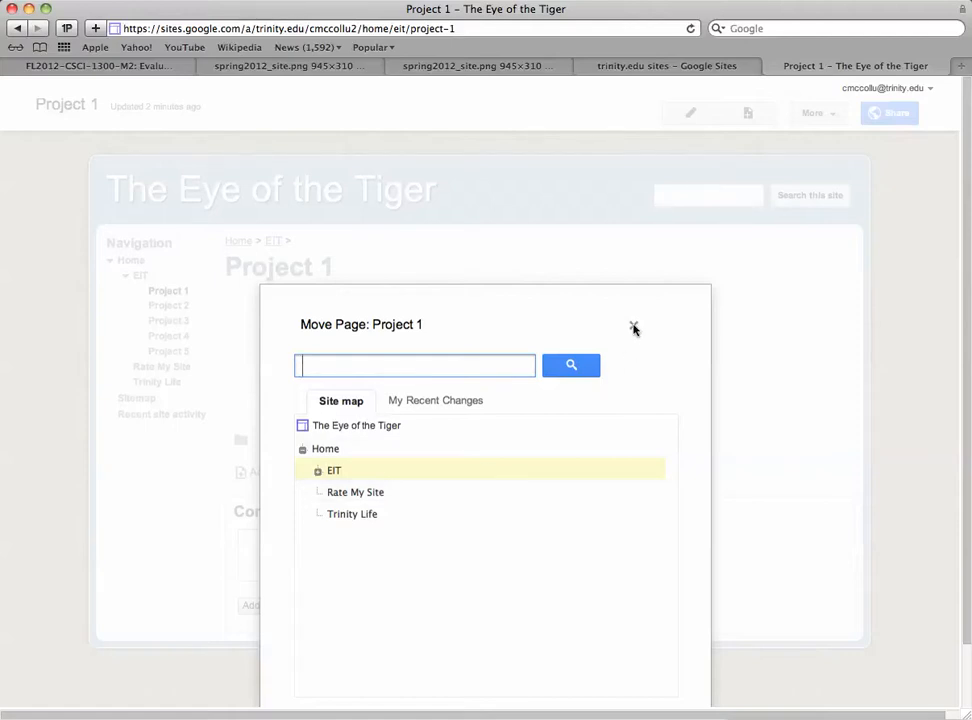
pyautogui.click(634, 328)
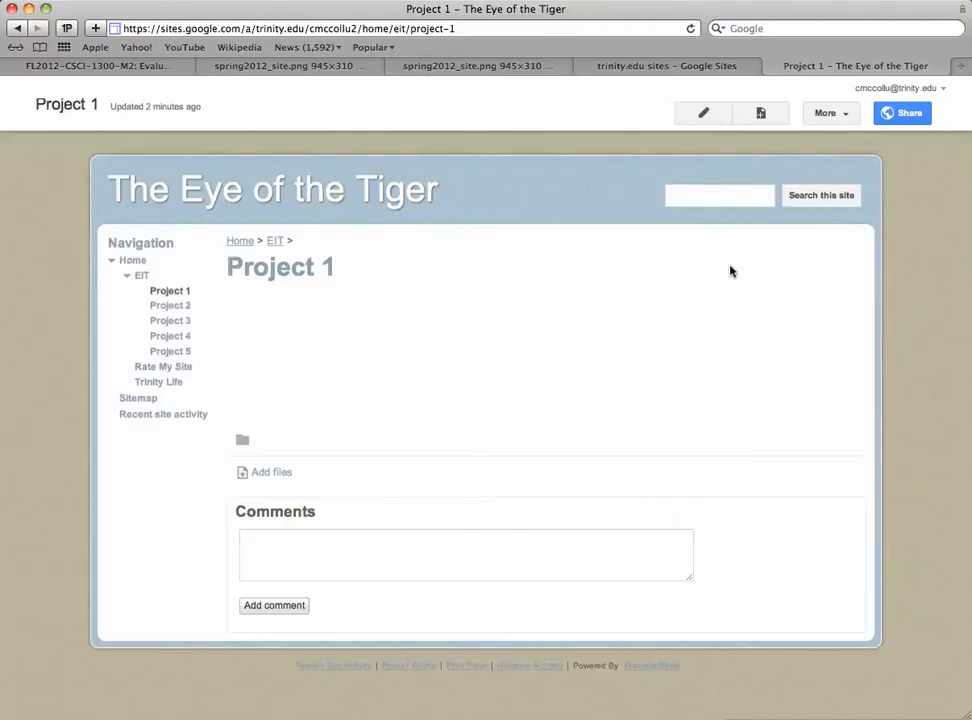
pyautogui.click(827, 112)
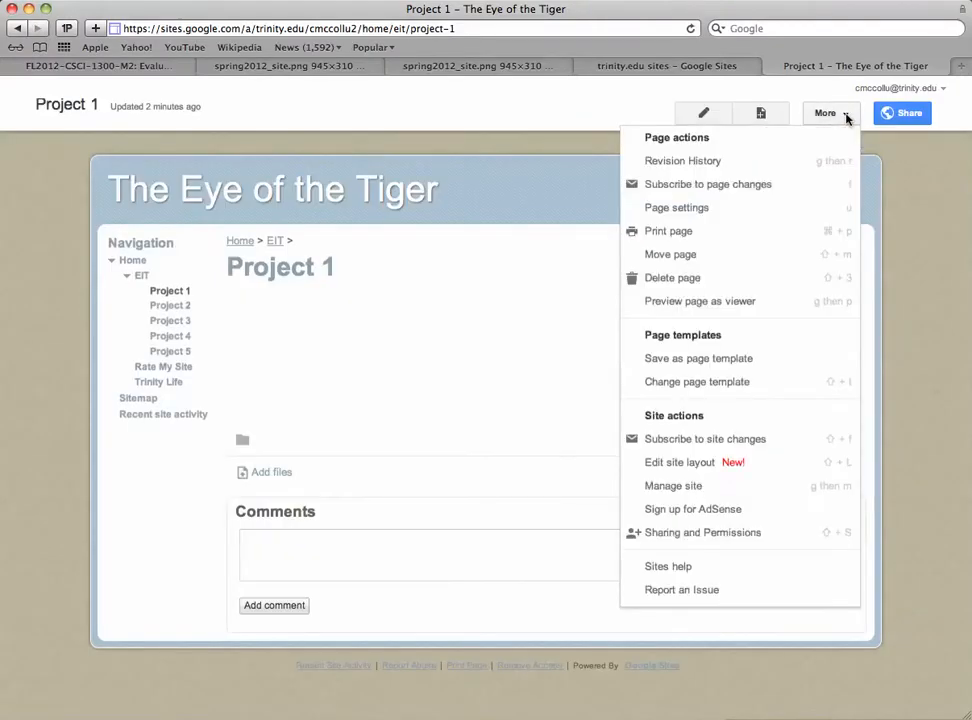
pyautogui.moveTo(791, 218)
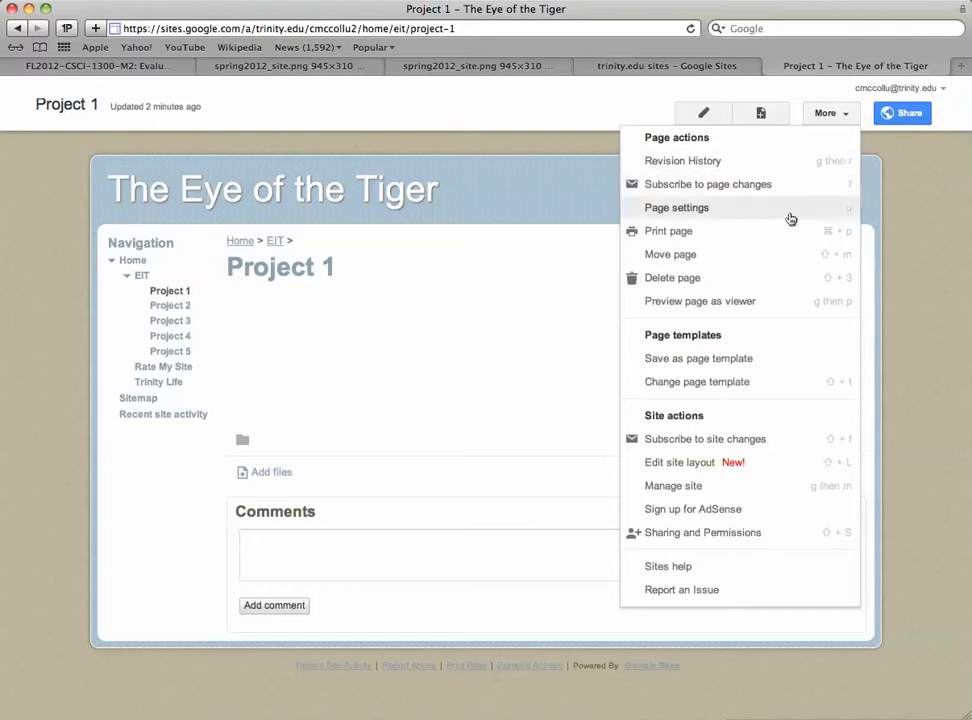
pyautogui.moveTo(758, 278)
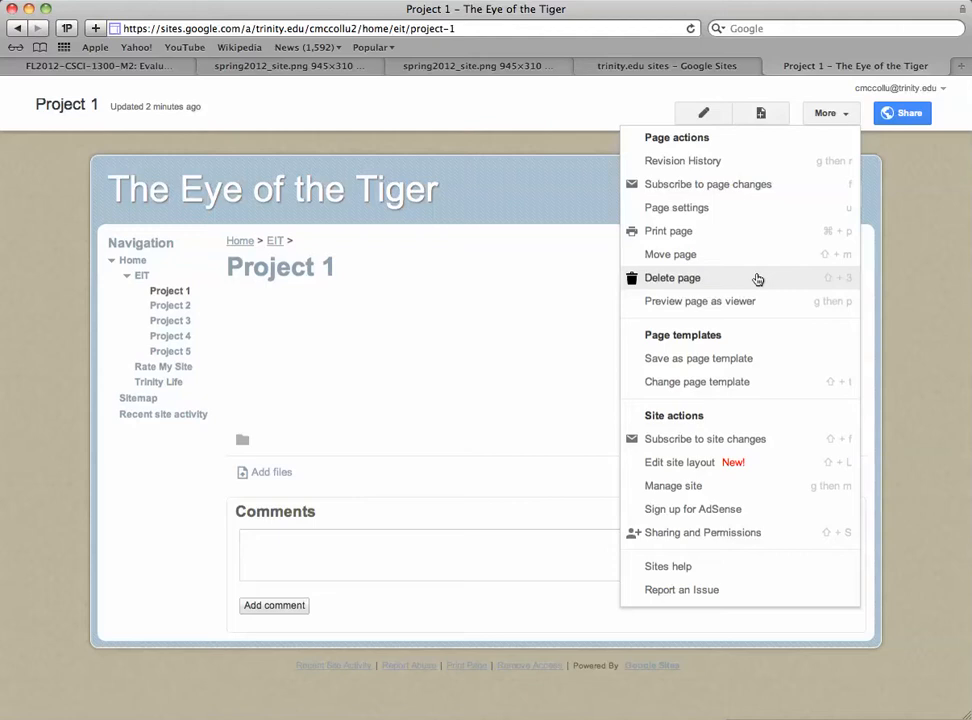
pyautogui.moveTo(722, 296)
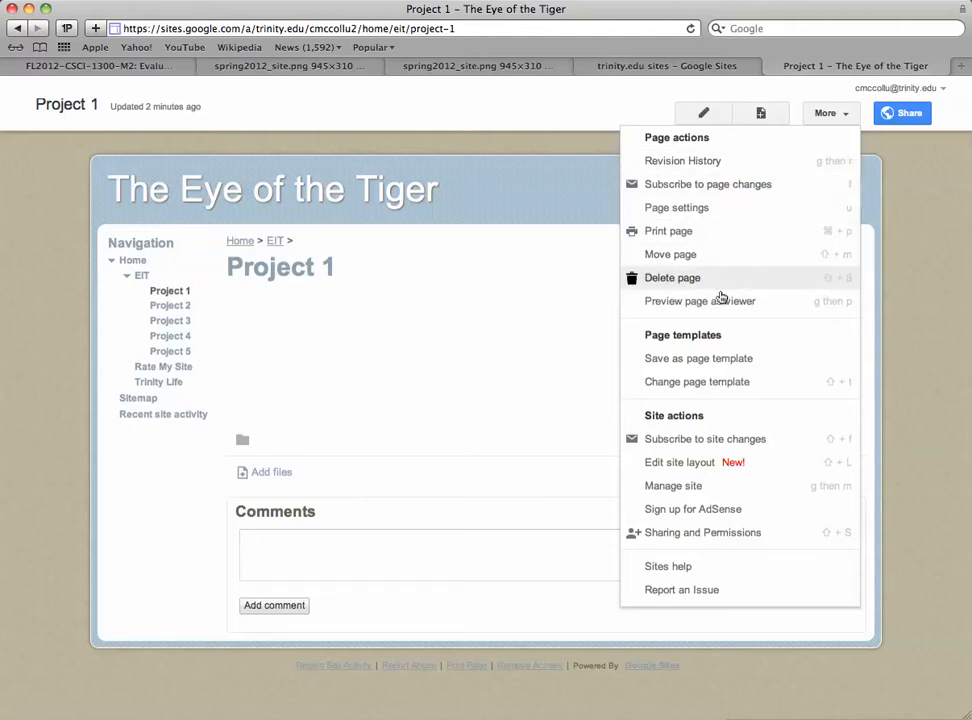